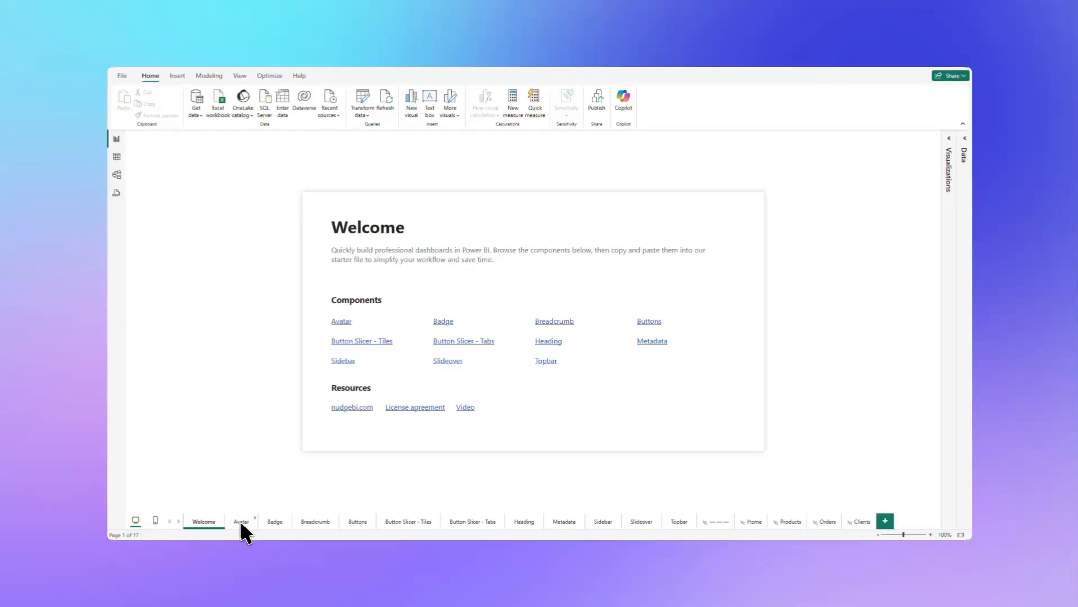
Browse the Avatar, Badge and Breadcrumb pages, then scroll through the Buttons page
left_click(241, 521)
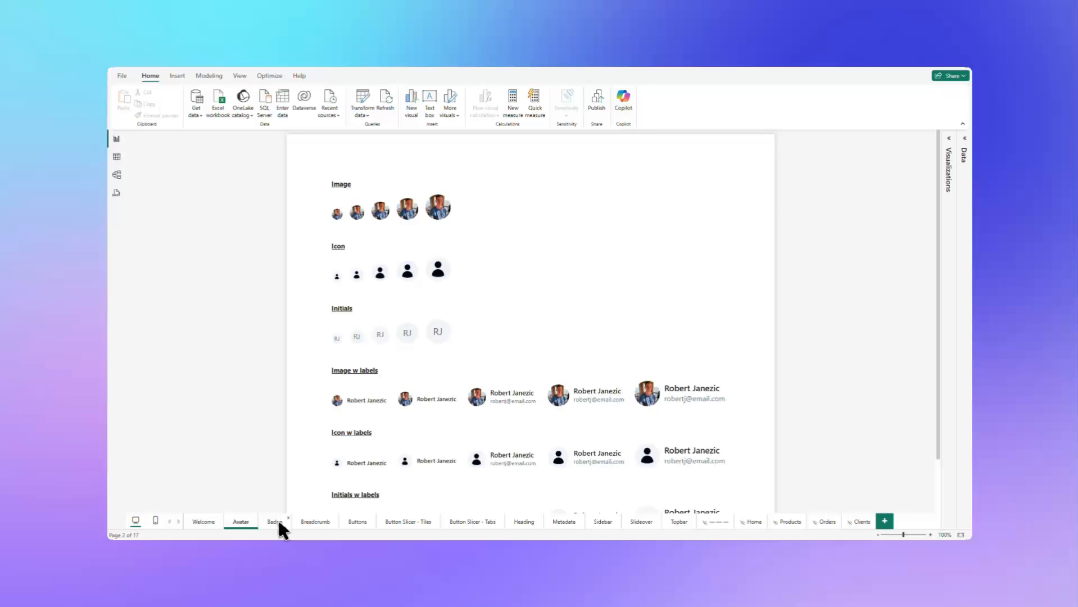
left_click(274, 522)
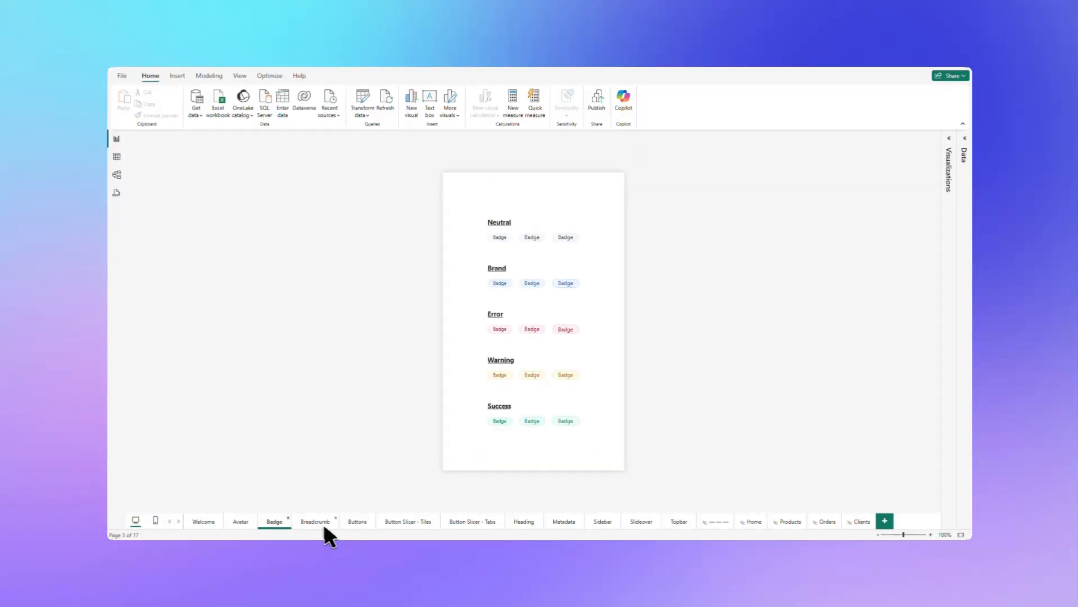
left_click(314, 522)
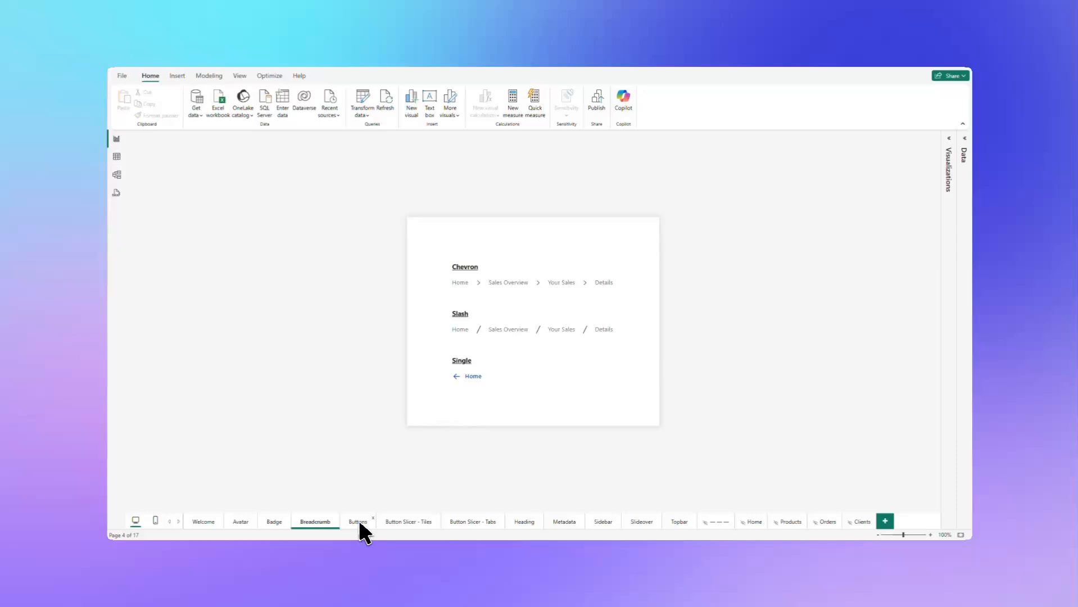
left_click(357, 522)
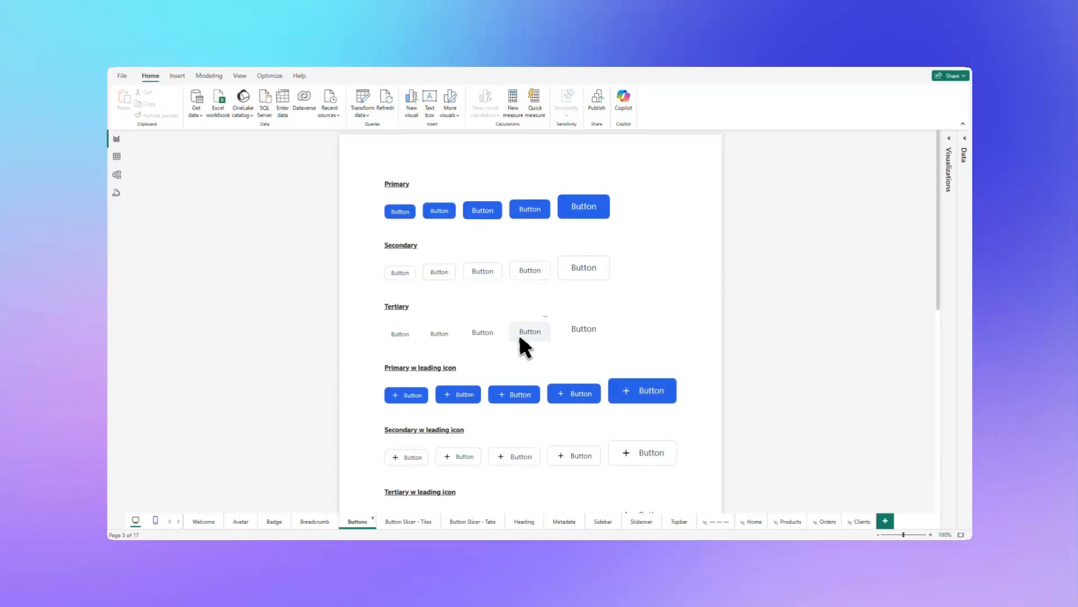
scroll("down", 3)
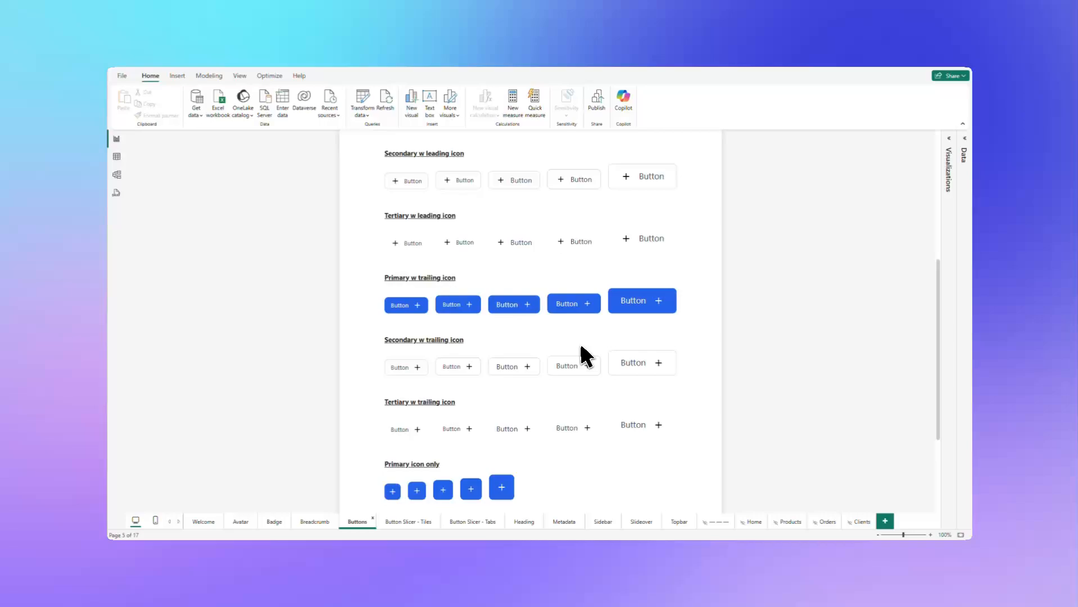
scroll("down", 3)
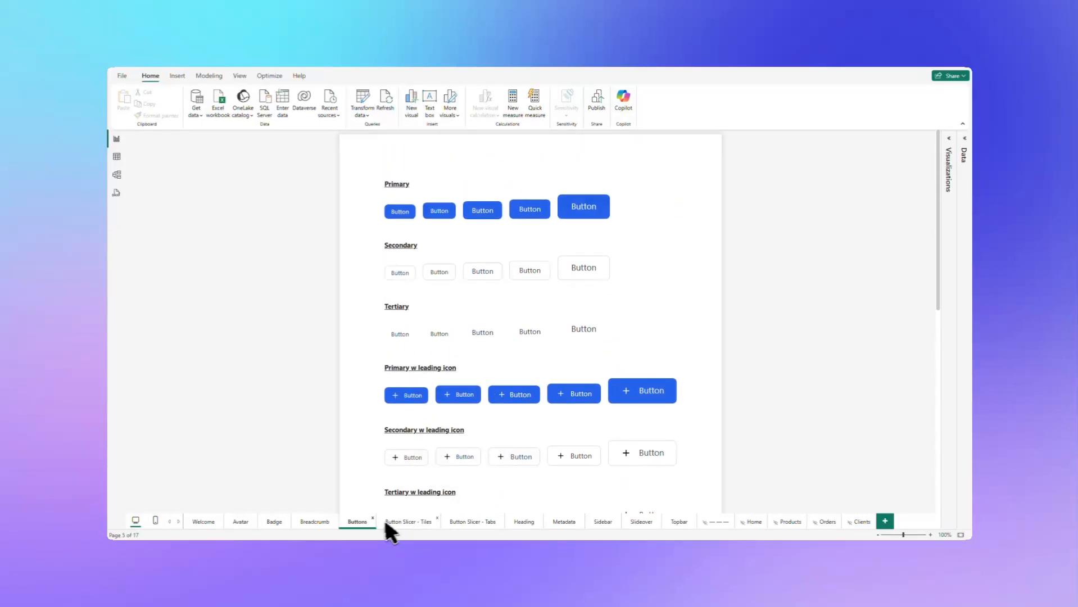
left_click(408, 521)
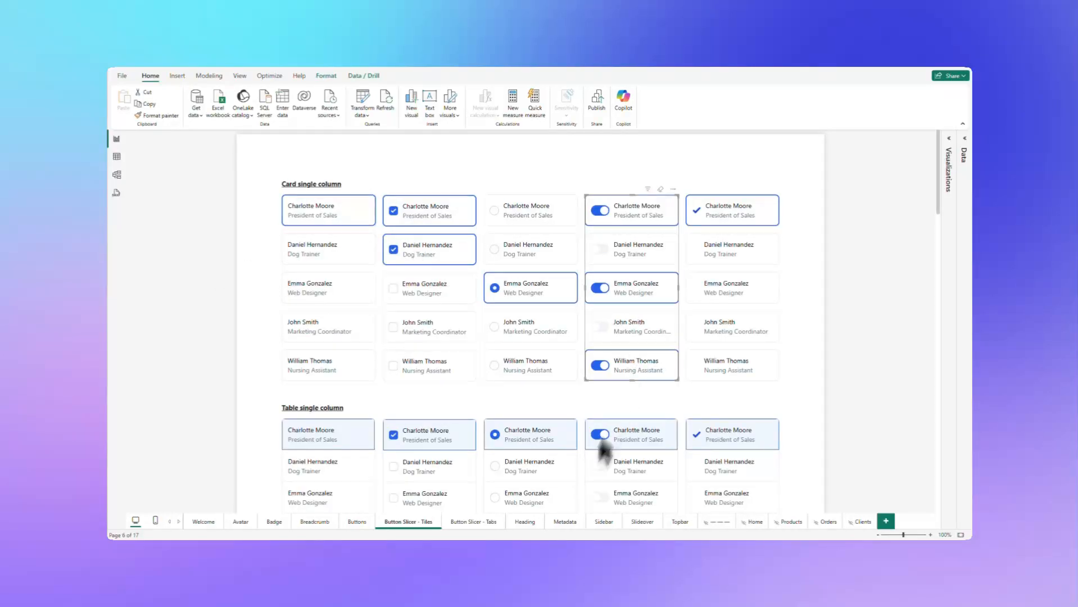
scroll("down", 3)
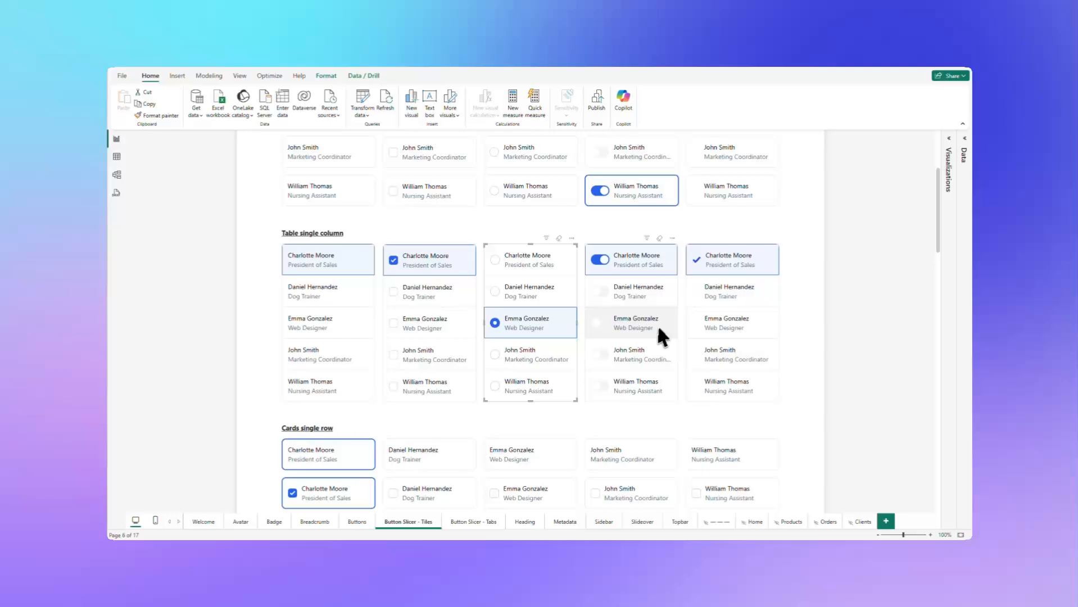
scroll("down", 3)
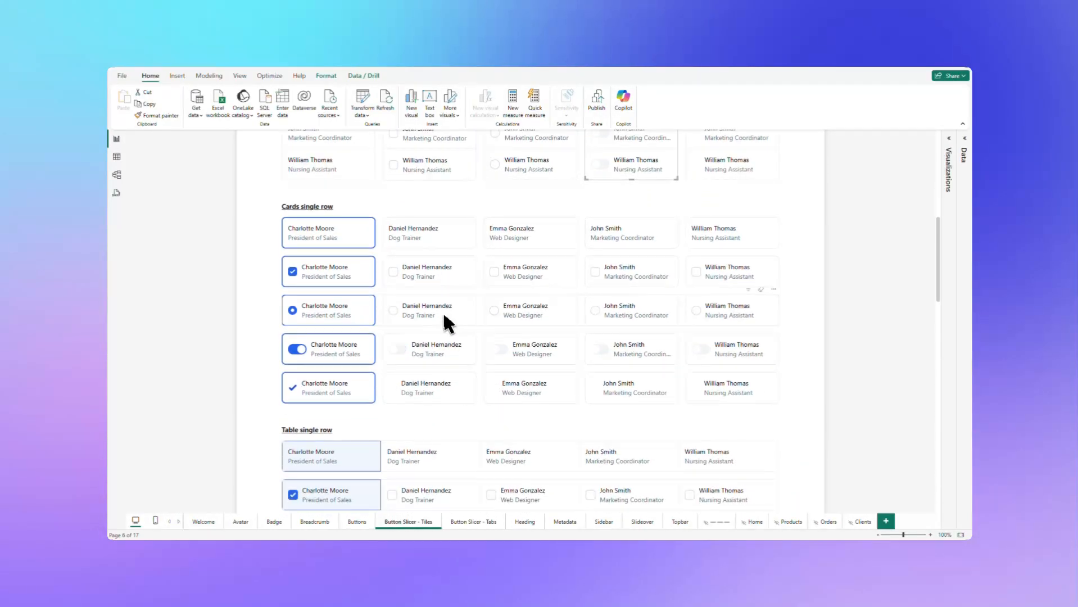
left_click(493, 313)
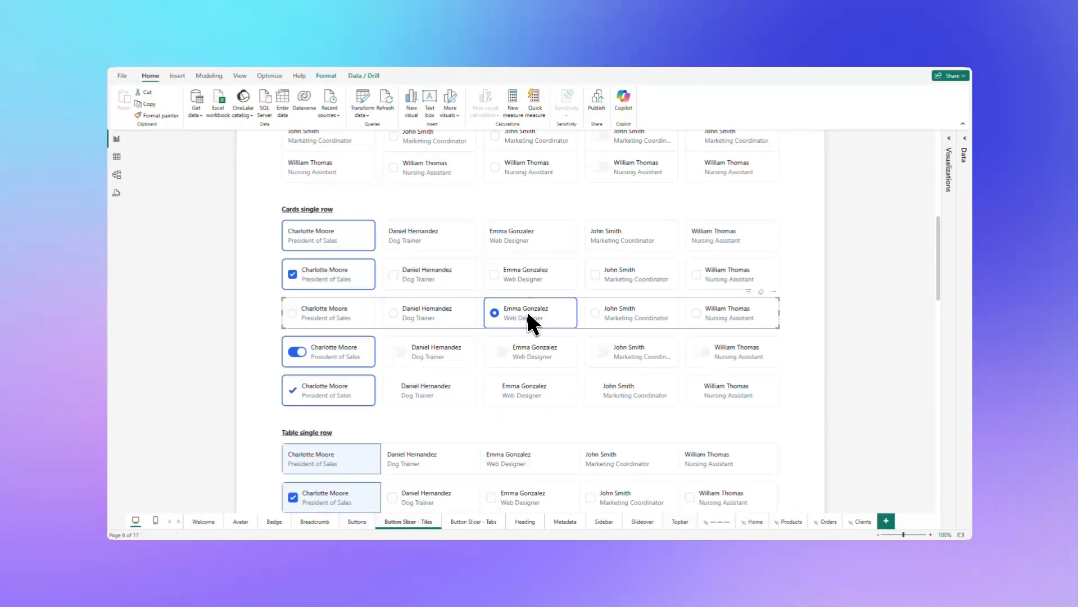
scroll("down", 3)
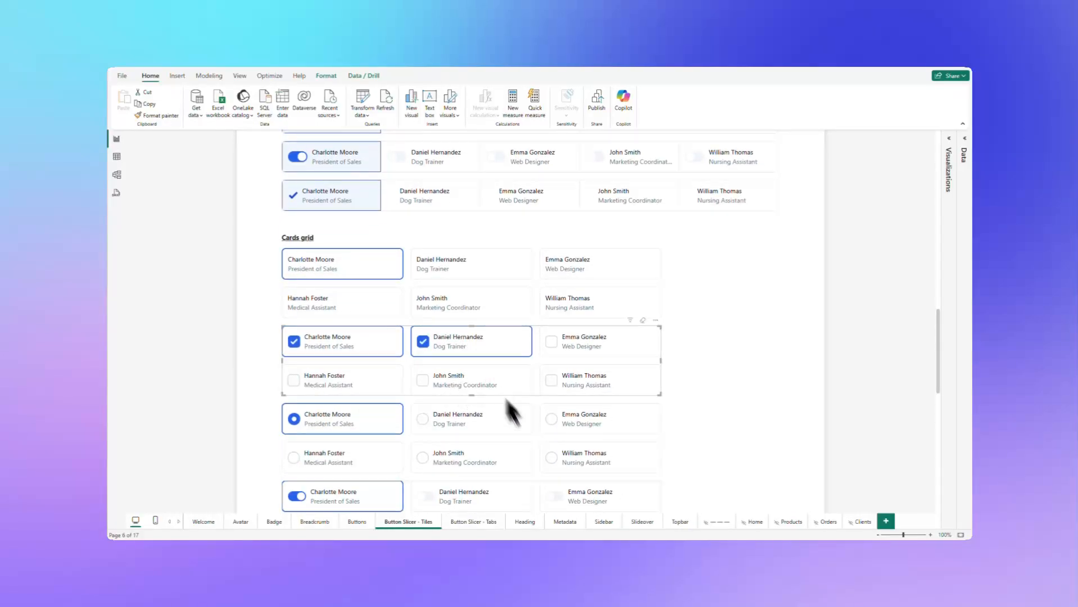
Scroll through the Button Slicer - Tabs component page
left_click(473, 521)
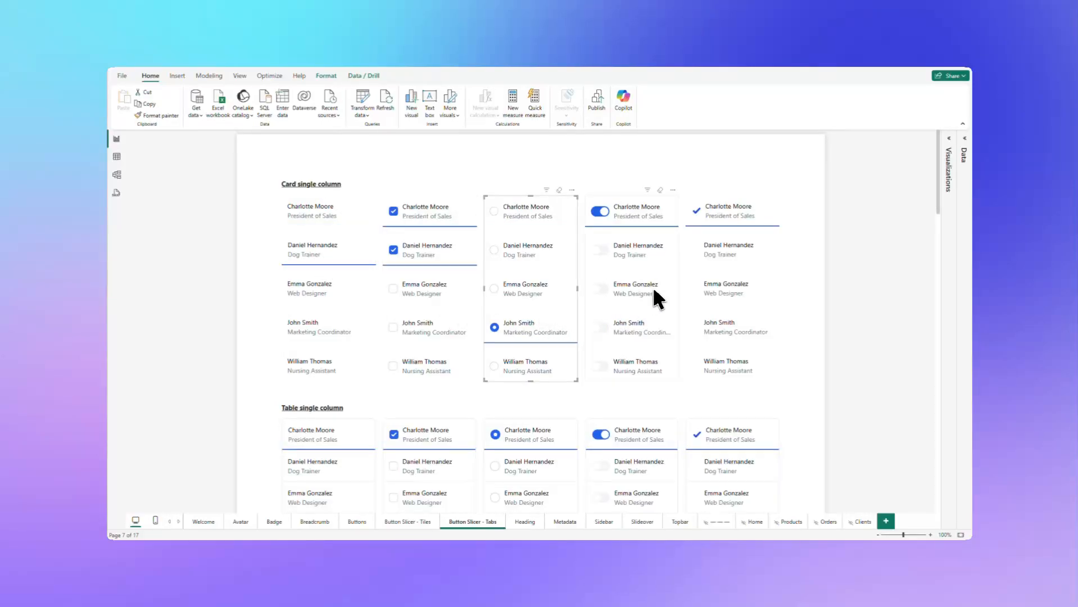
scroll("down", 3)
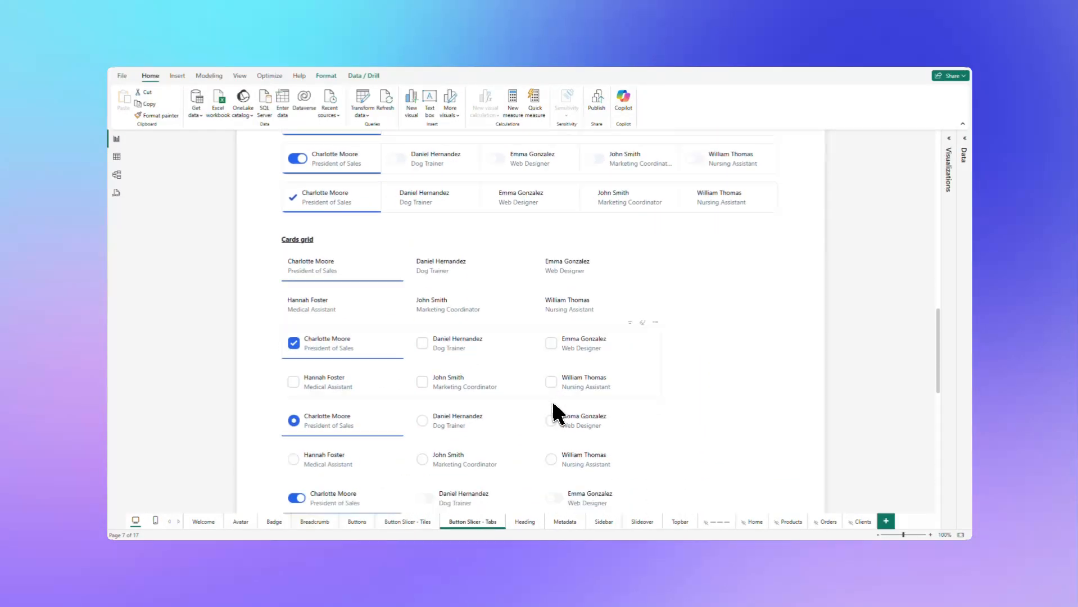
scroll("down", 3)
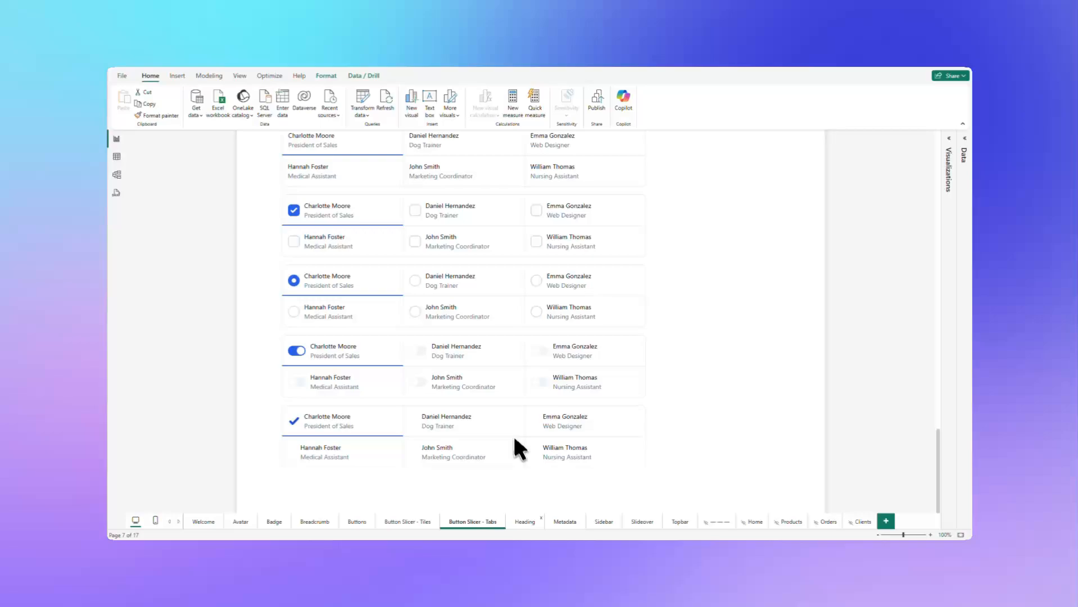
Scroll through the Heading variants, then switch to the Metadata component page
left_click(524, 521)
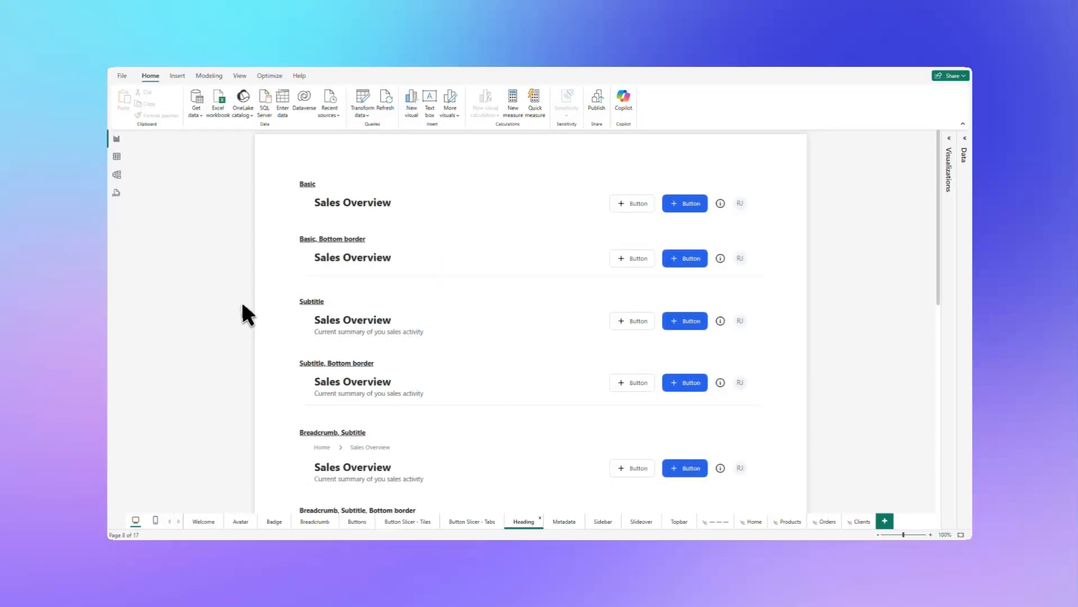
scroll("down", 3)
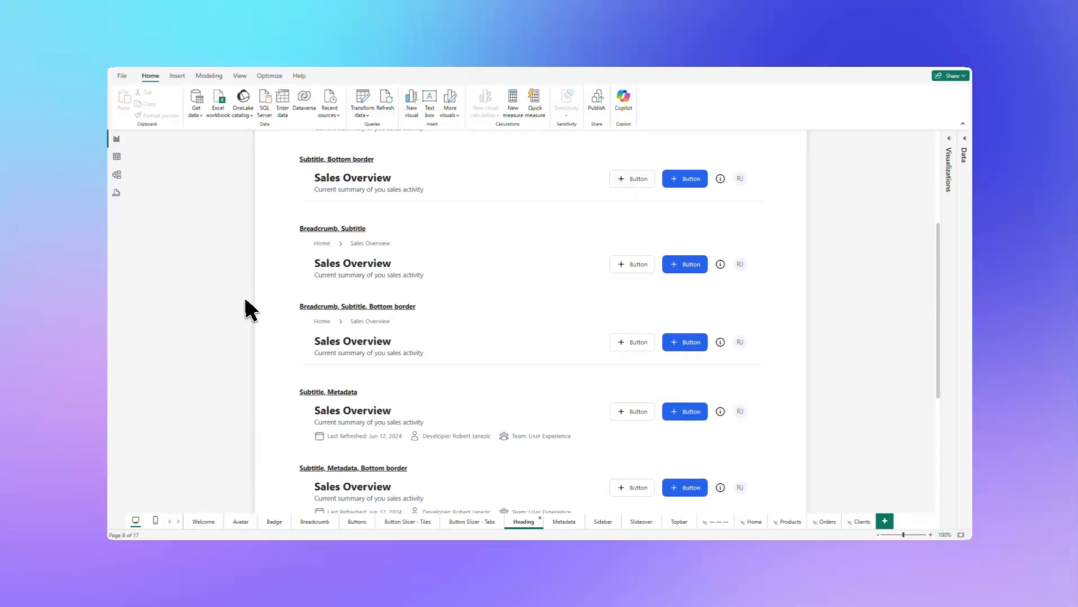
left_click(564, 521)
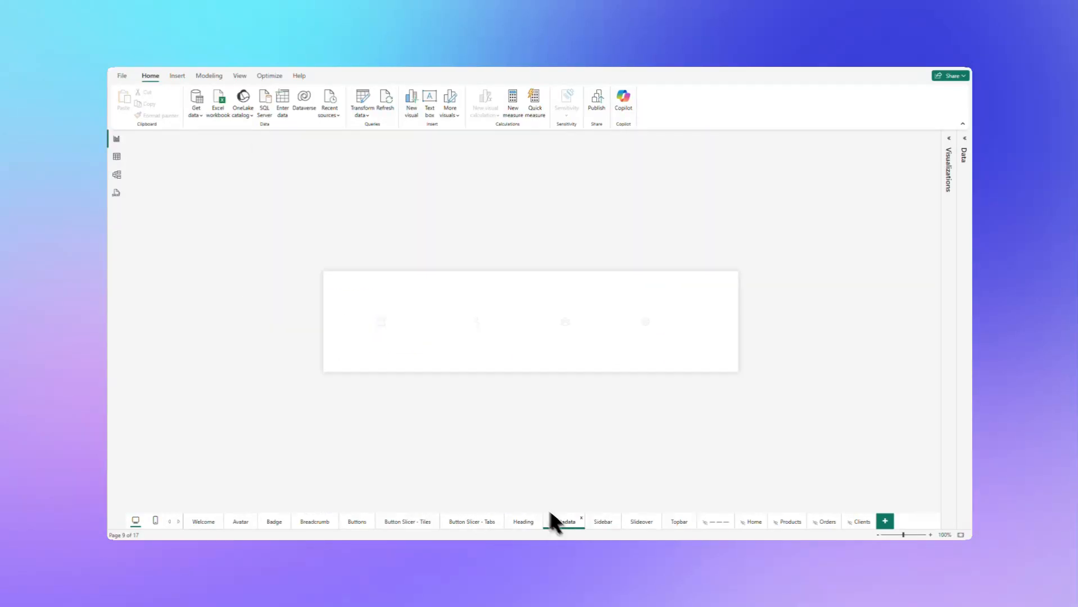
left_click(563, 521)
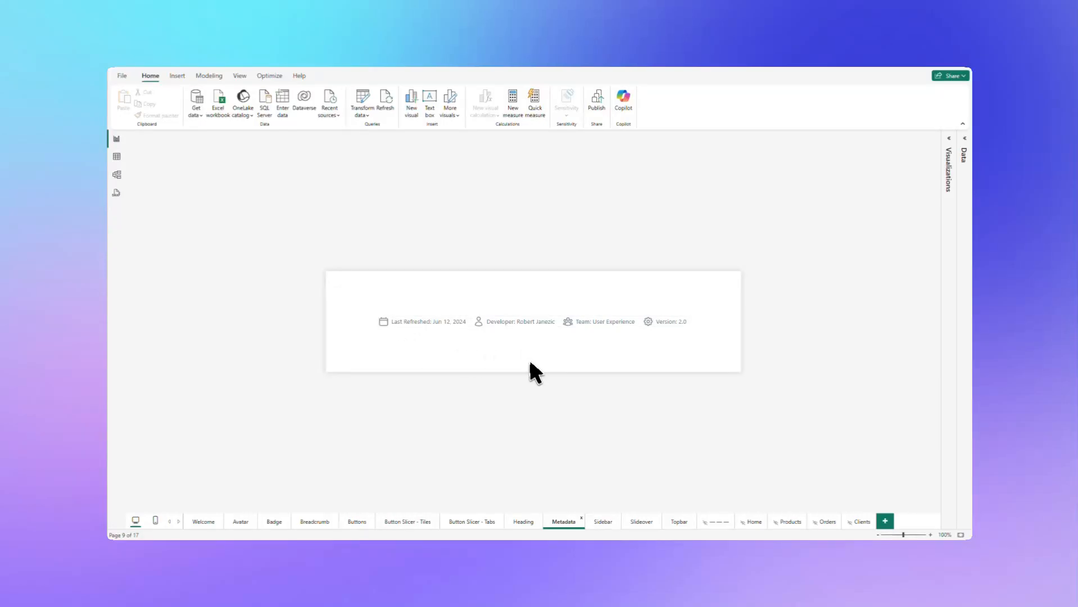
mouse_move(630, 396)
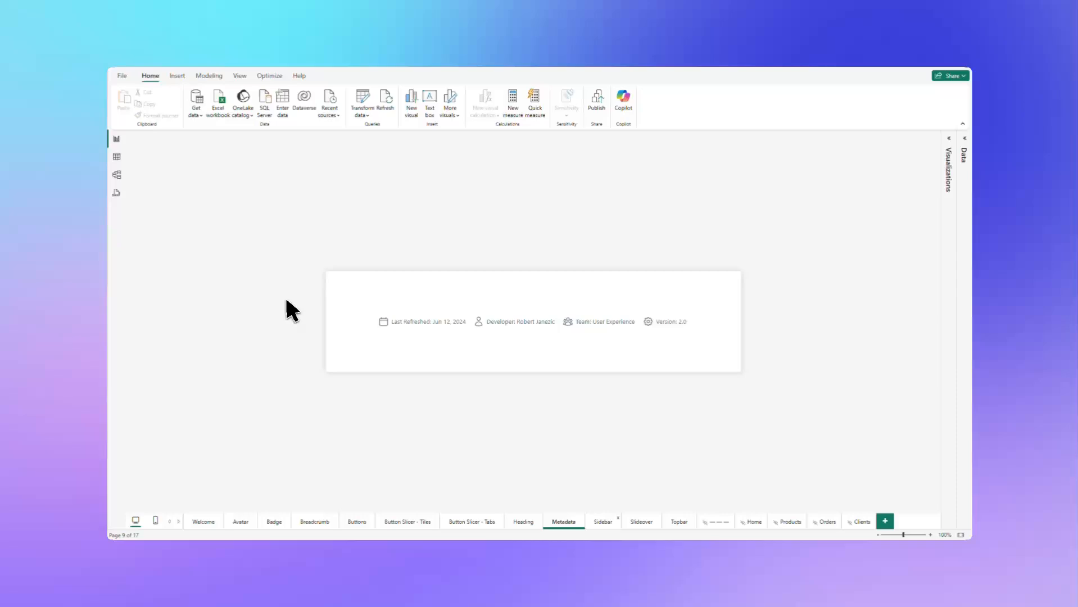
mouse_move(230, 251)
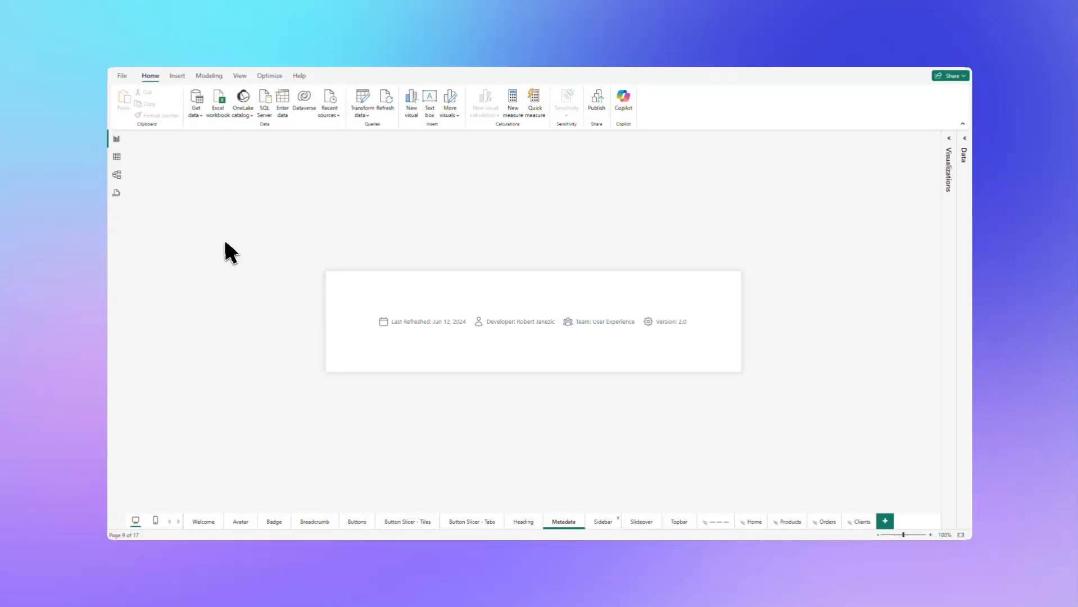
Scroll through the Sidebar component page's navigation variants
left_click(602, 521)
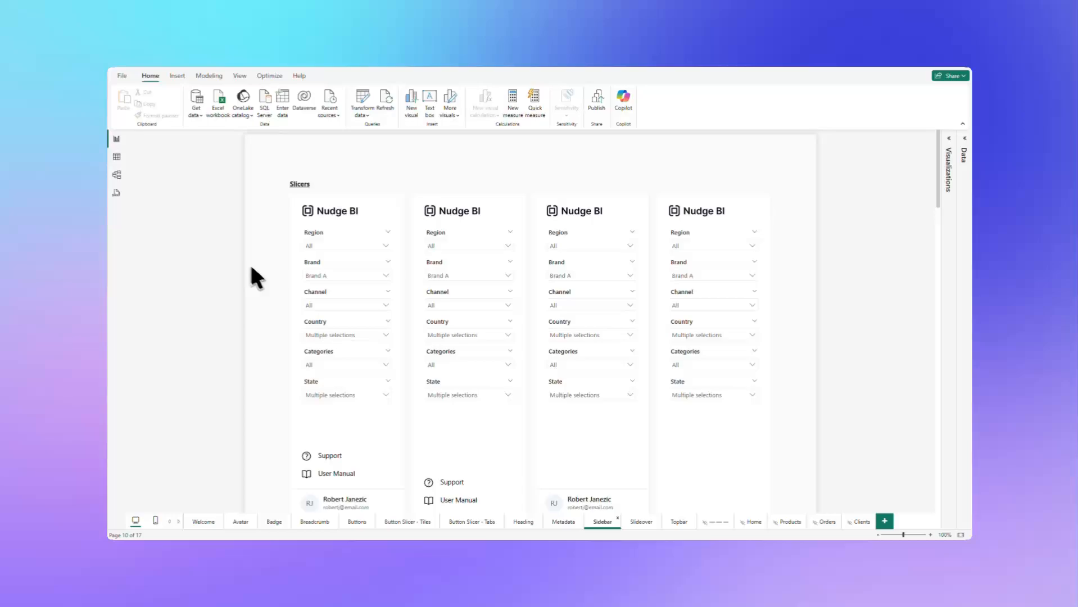
scroll("down", 3)
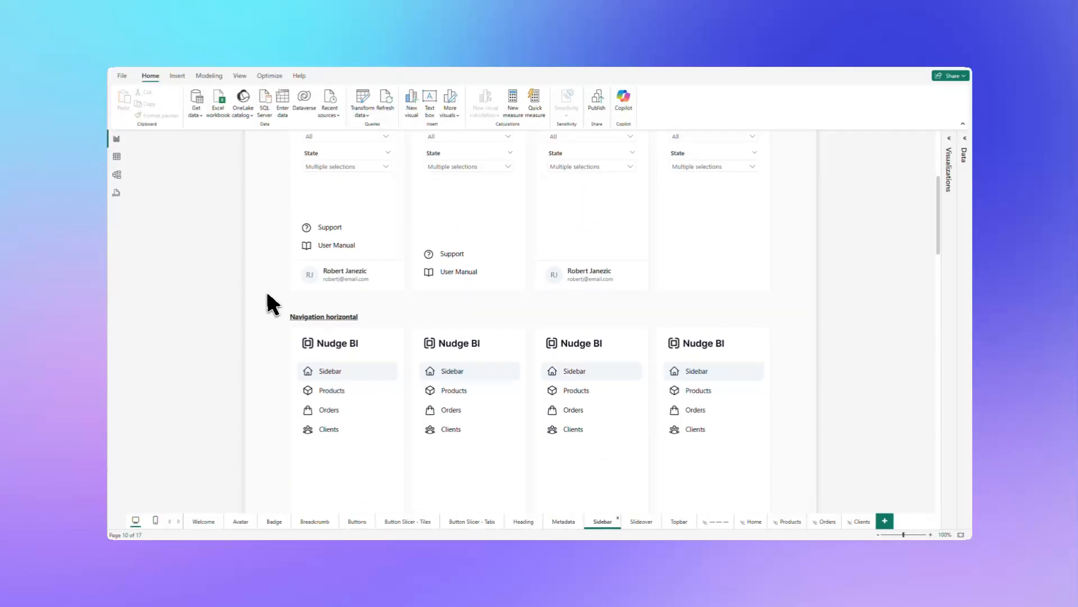
scroll("down", 3)
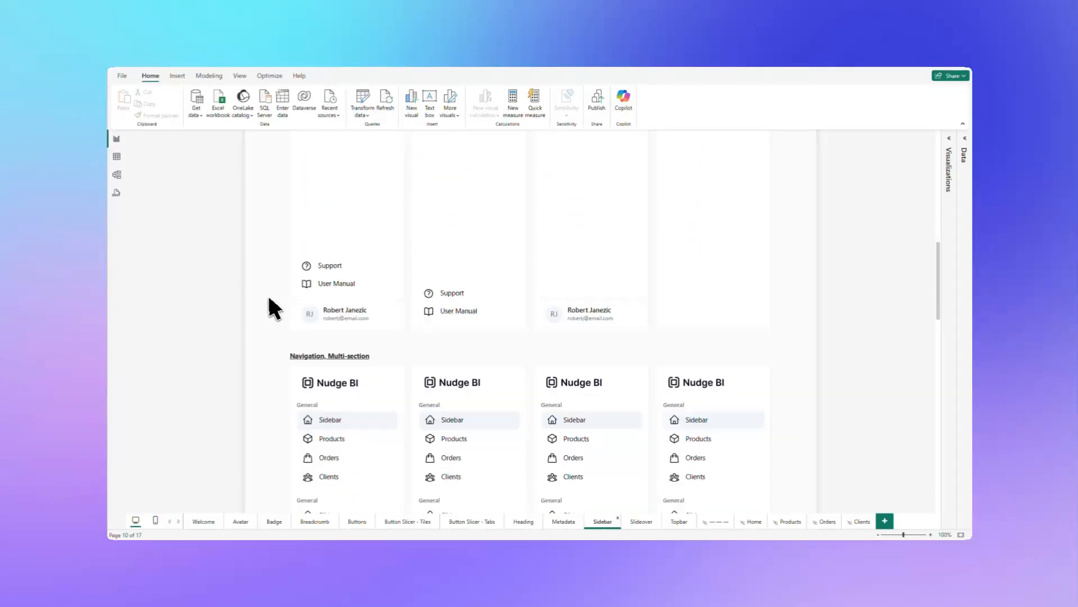
scroll("down", 3)
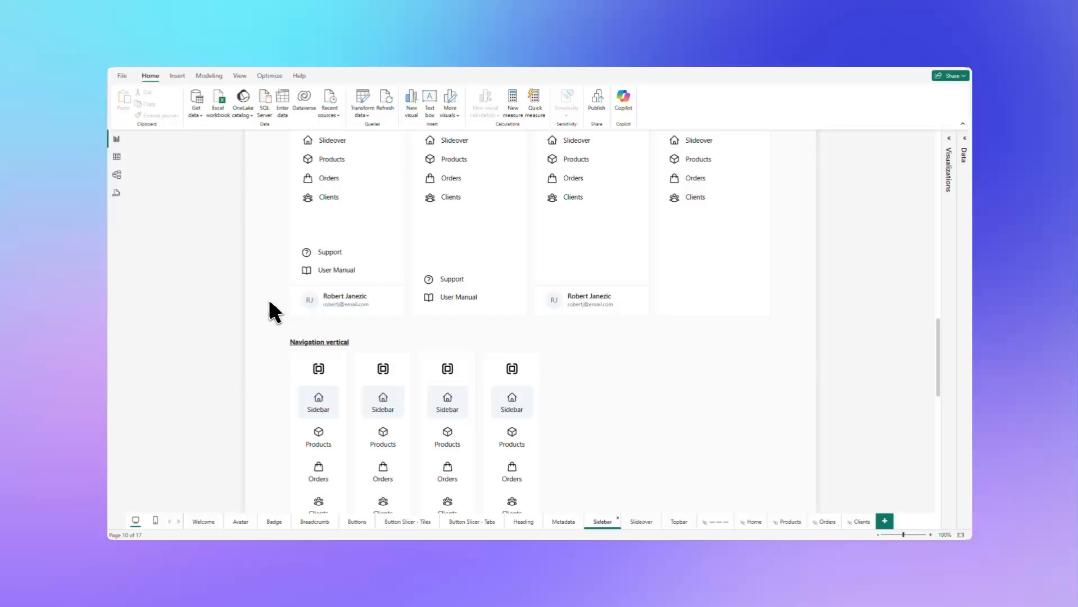
scroll("down", 3)
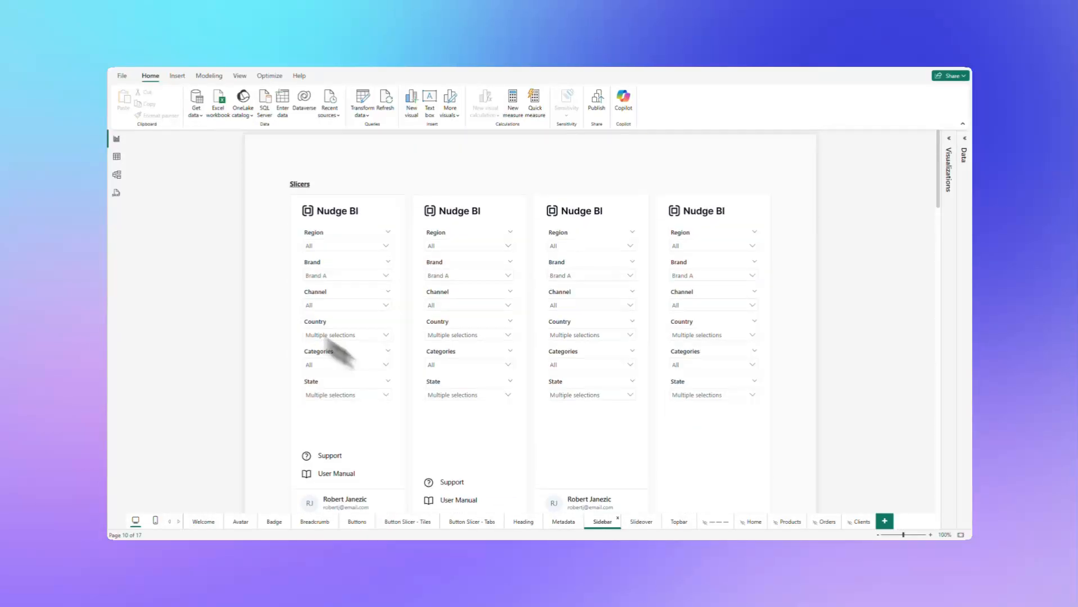
View the Slideover and Topbar pages, then go back to Welcome
left_click(641, 521)
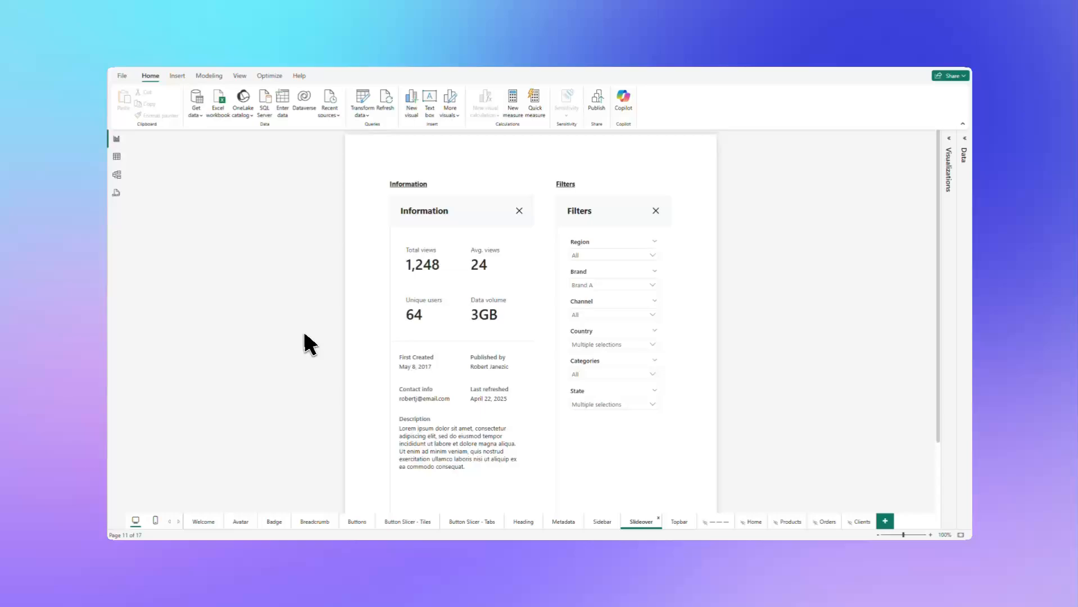
mouse_move(298, 331)
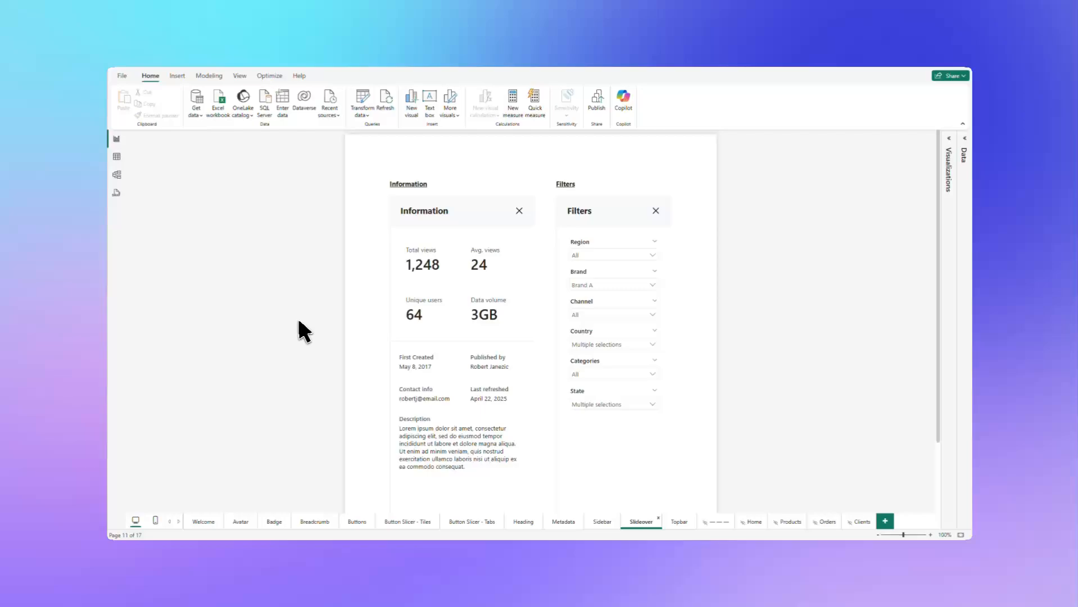
mouse_move(763, 370)
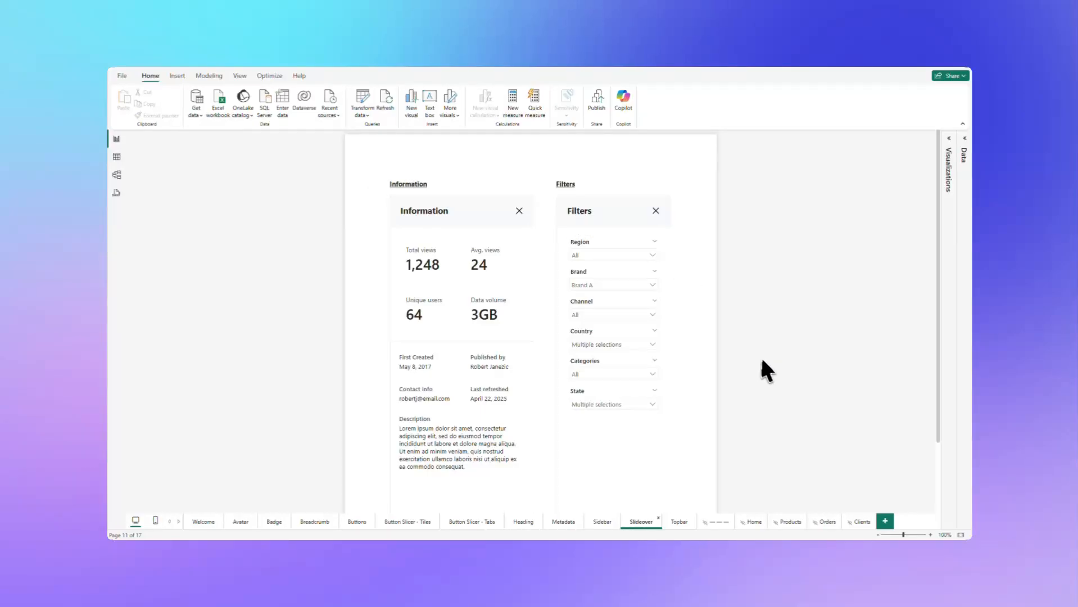
left_click(678, 521)
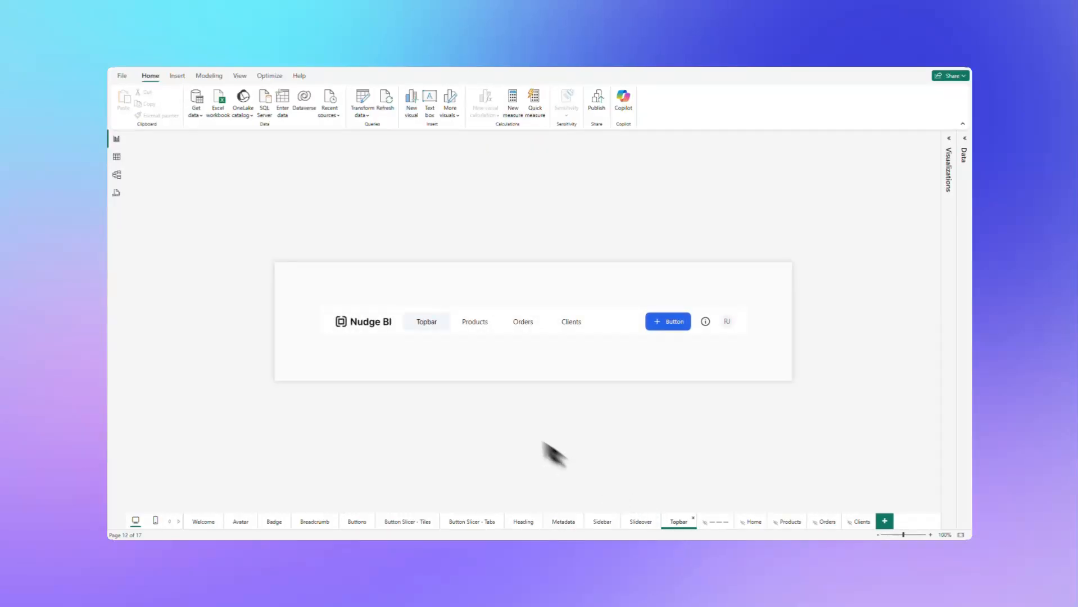
mouse_move(441, 426)
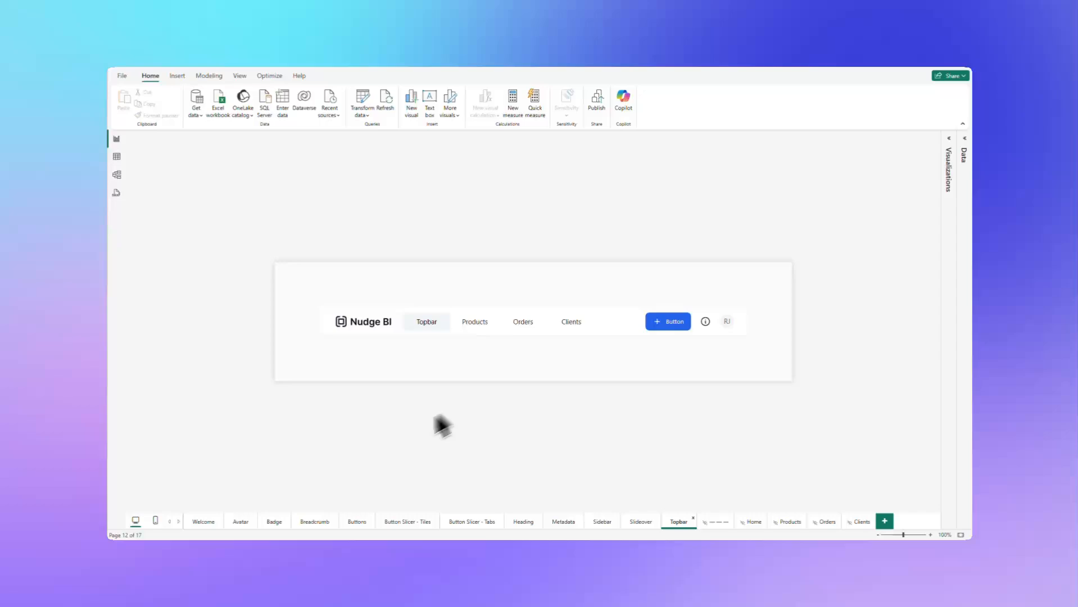
left_click(203, 521)
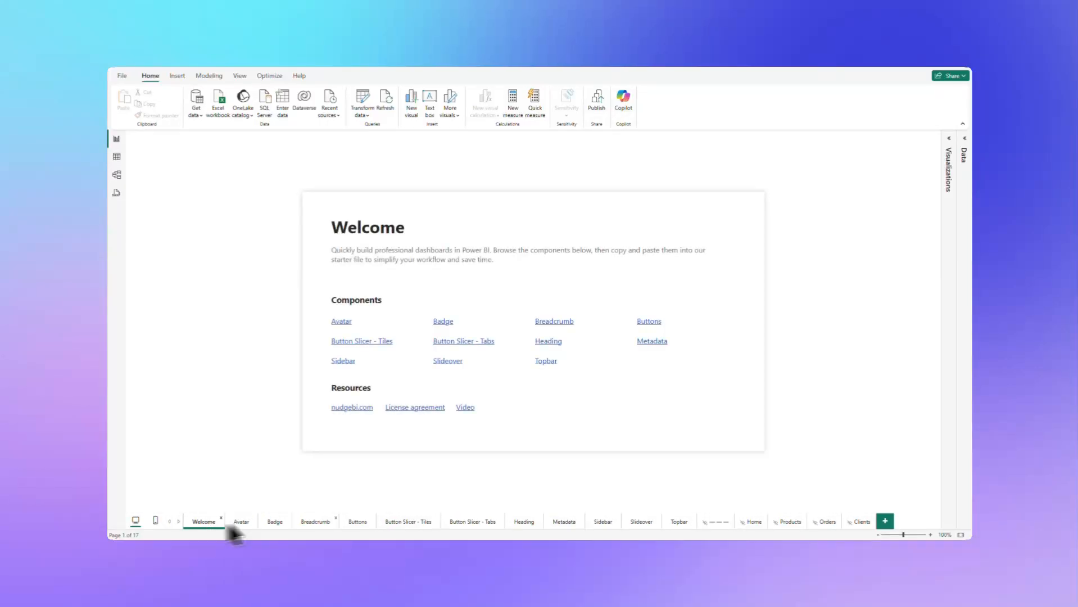
mouse_move(831, 338)
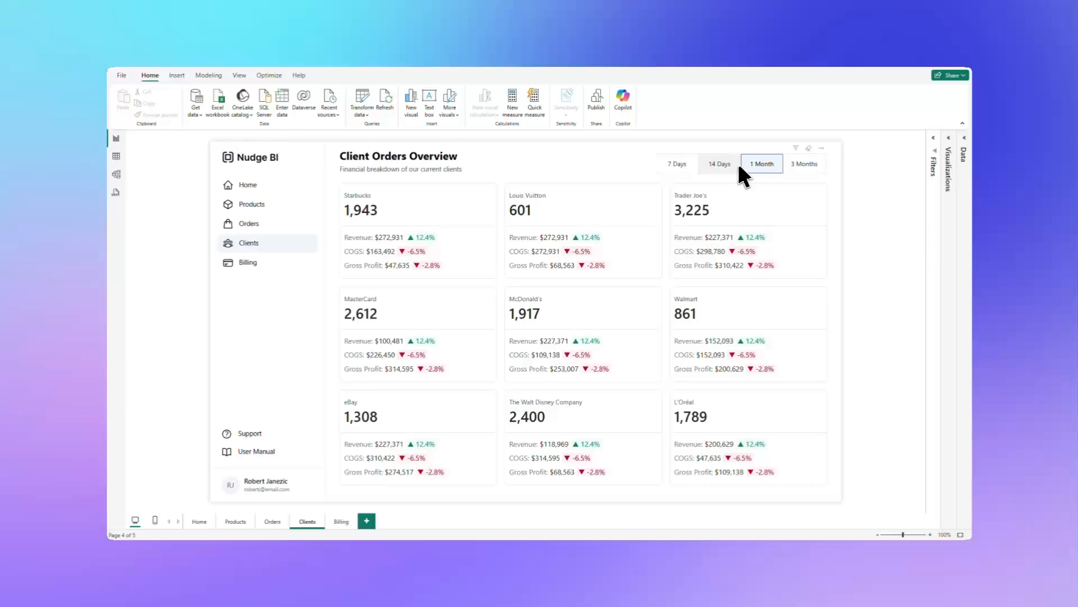
Show 3 Months on Clients, scroll the Orders table, view Products, return to Welcome
left_click(804, 164)
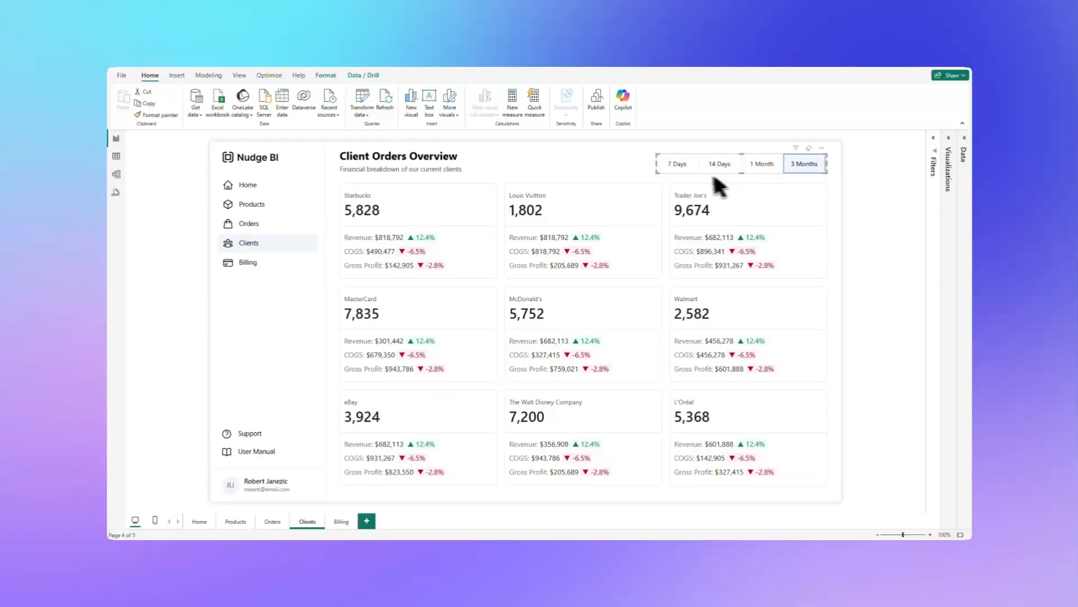
left_click(676, 163)
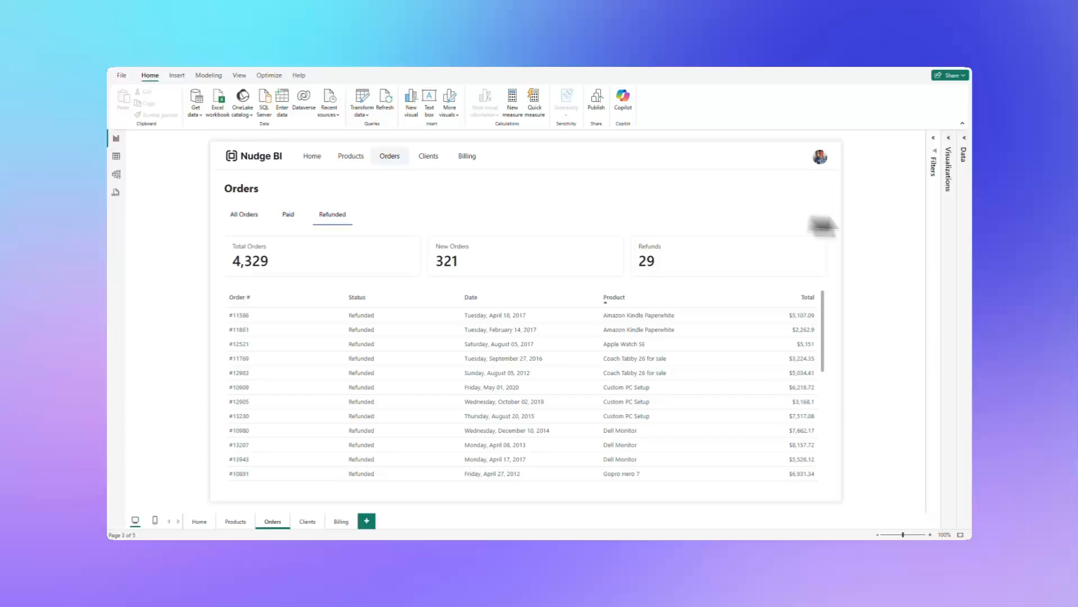
mouse_move(361, 279)
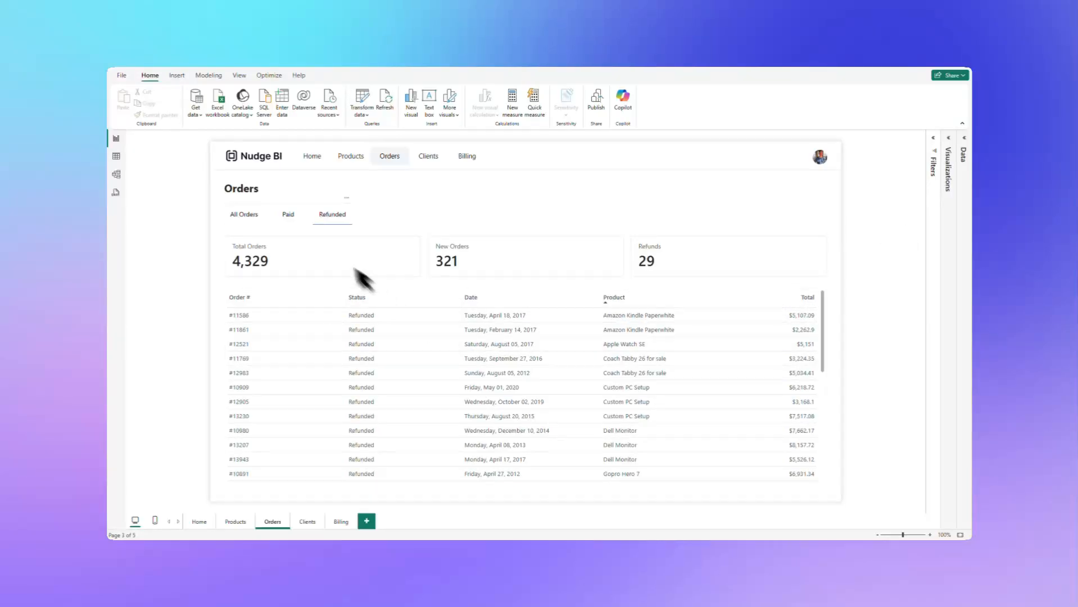
mouse_move(728, 204)
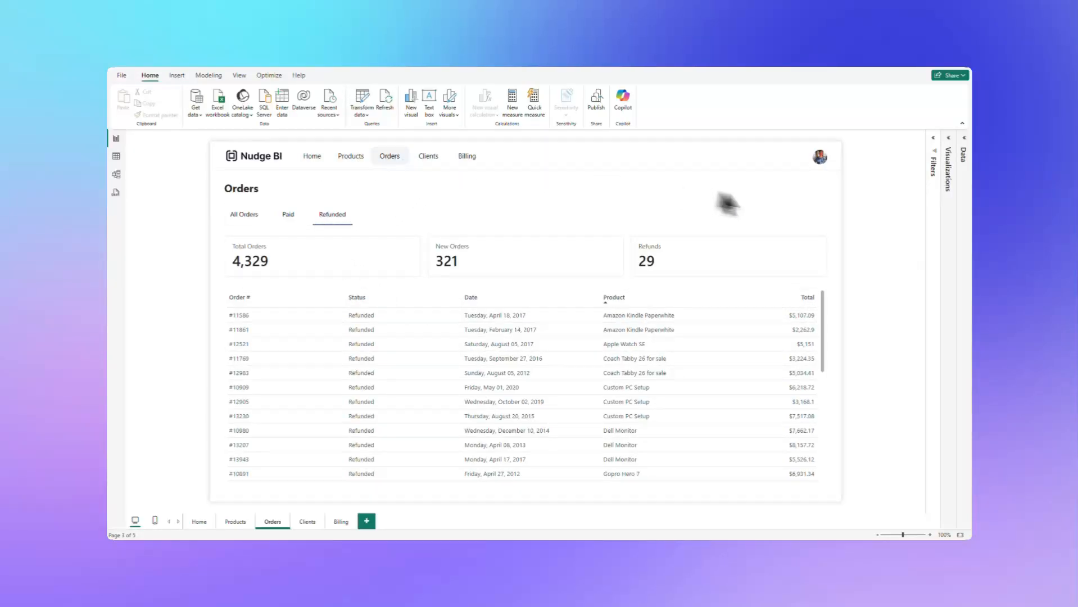
scroll("down", 3)
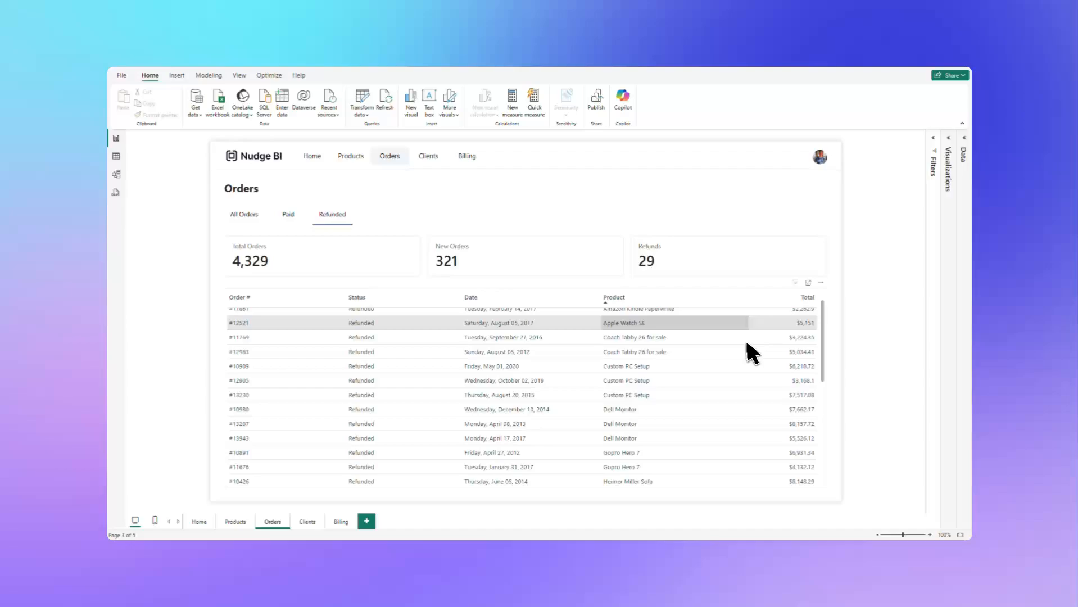
left_click(236, 521)
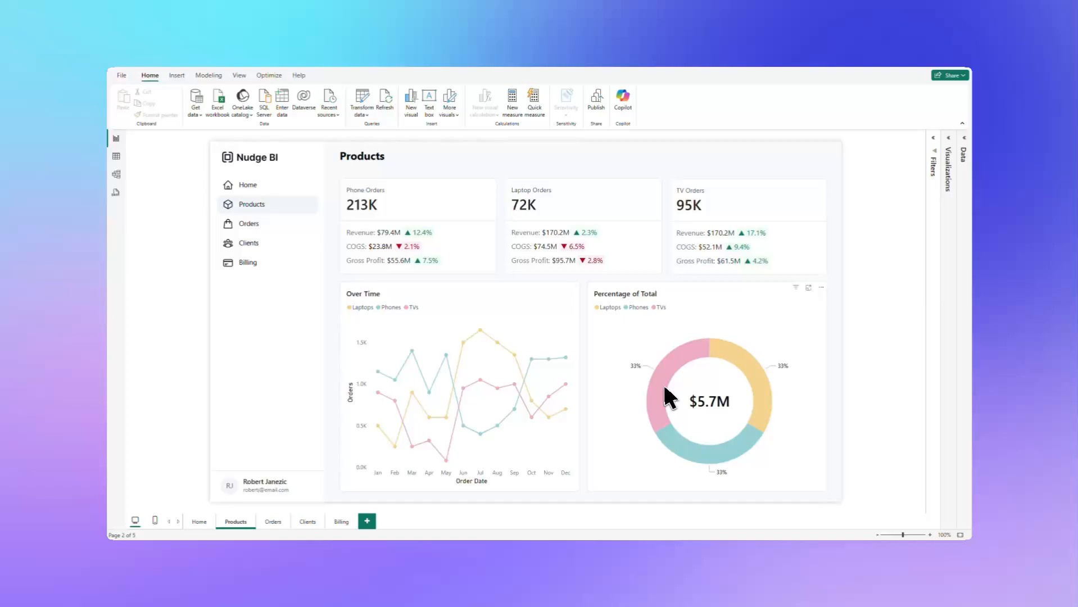
mouse_move(499, 383)
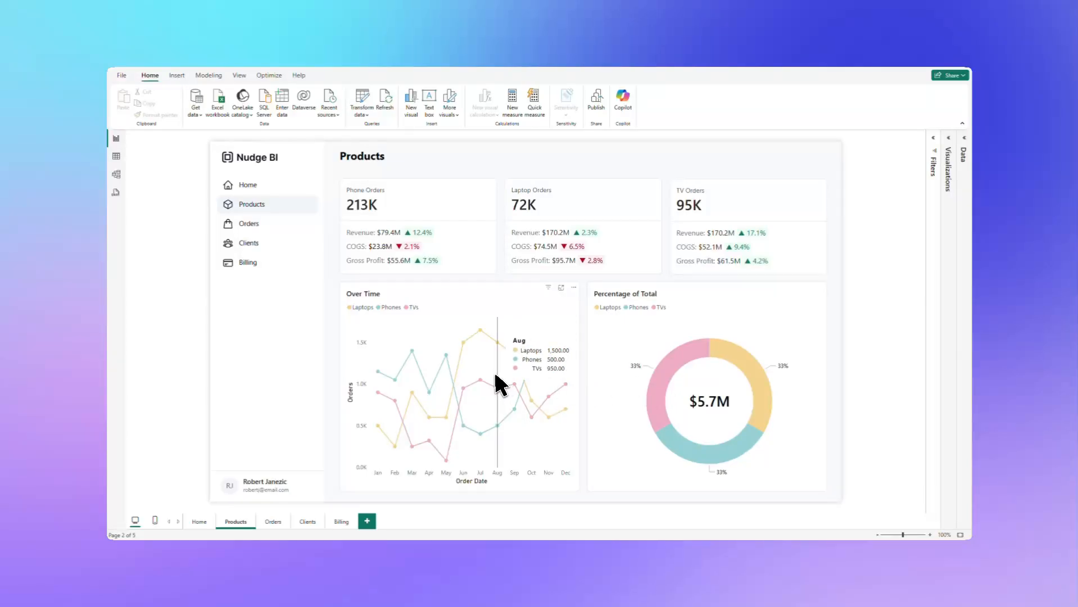
mouse_move(865, 197)
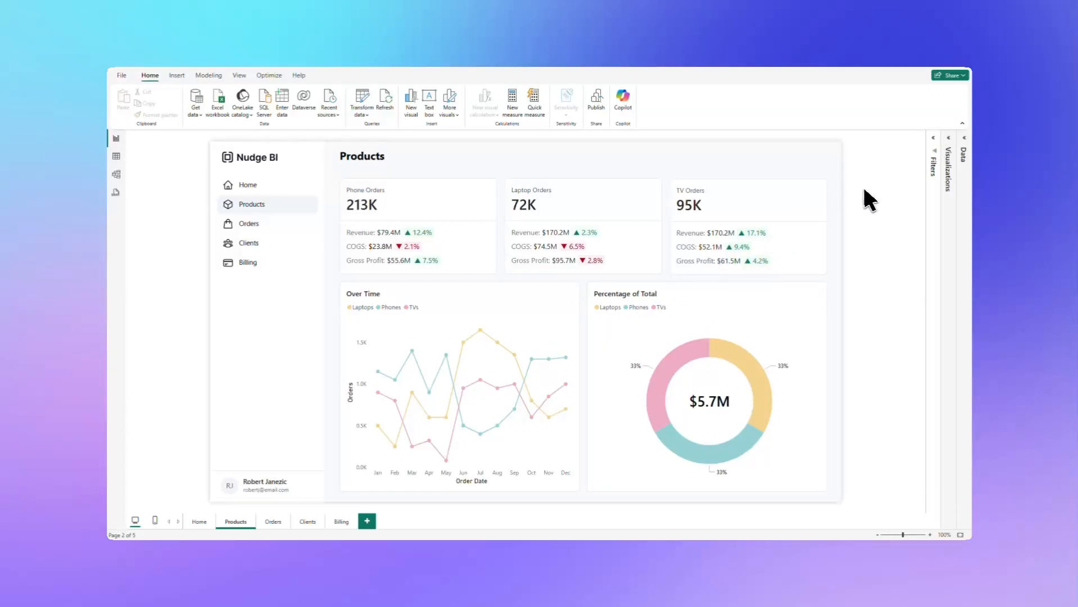
left_click(203, 522)
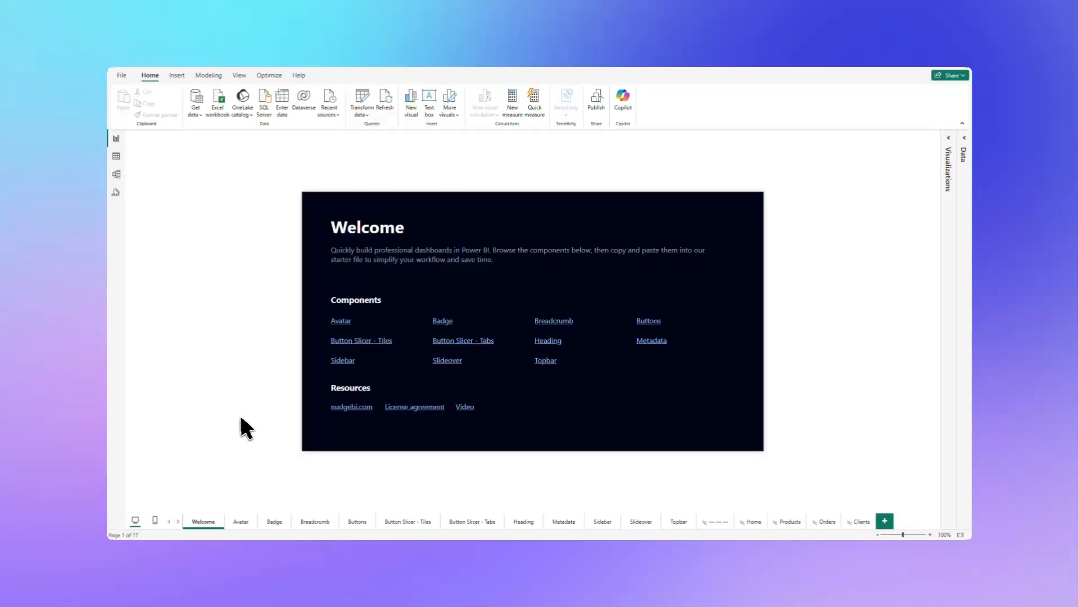
mouse_move(242, 538)
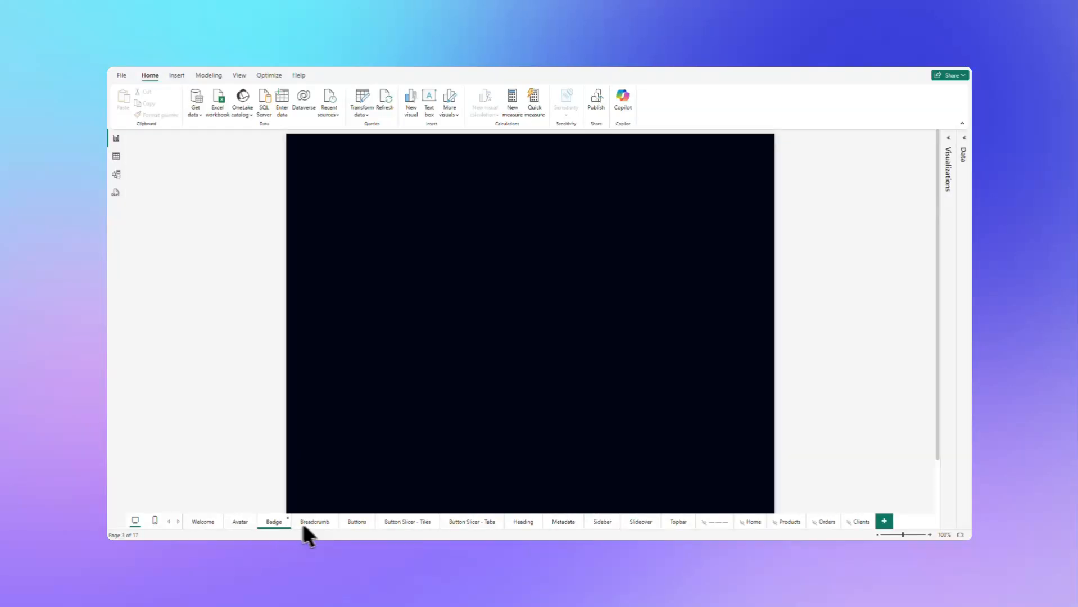
Browse the dark Breadcrumb, Buttons and Button Slicer - Tiles component pages
left_click(315, 522)
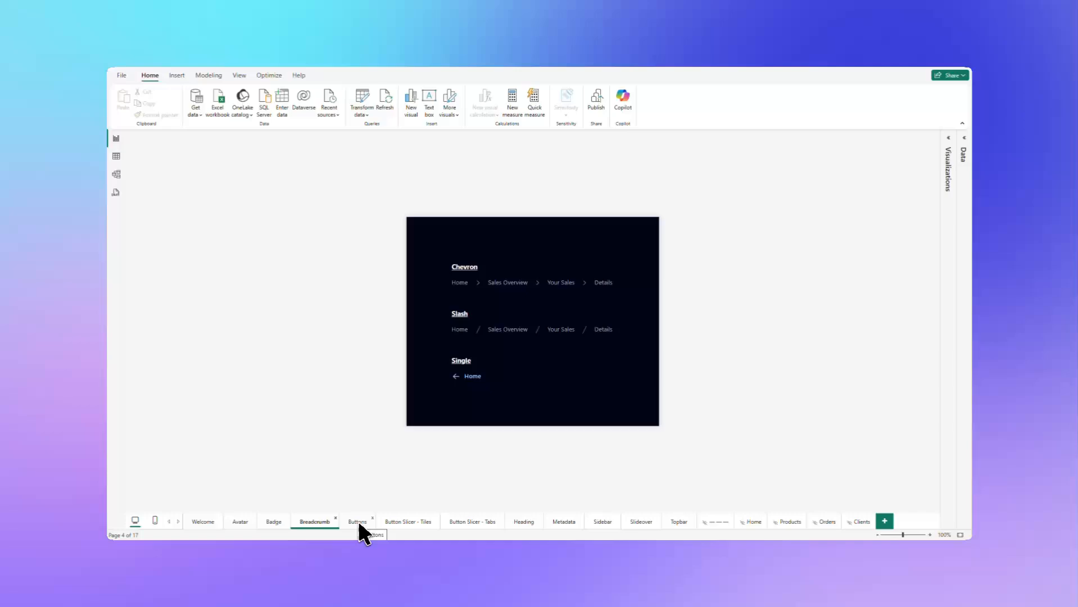
left_click(356, 521)
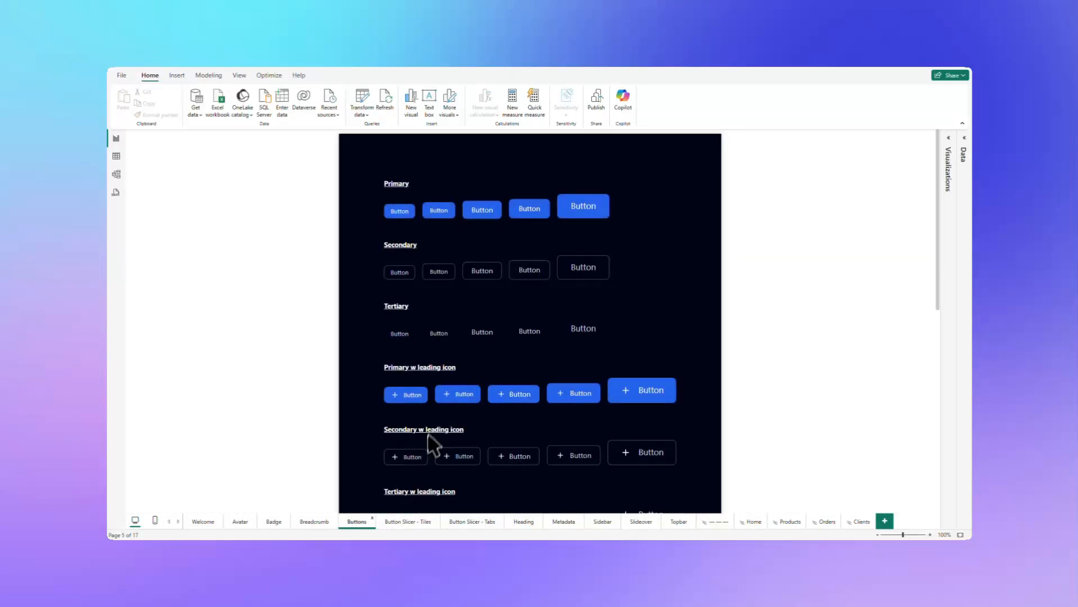
scroll("down", 3)
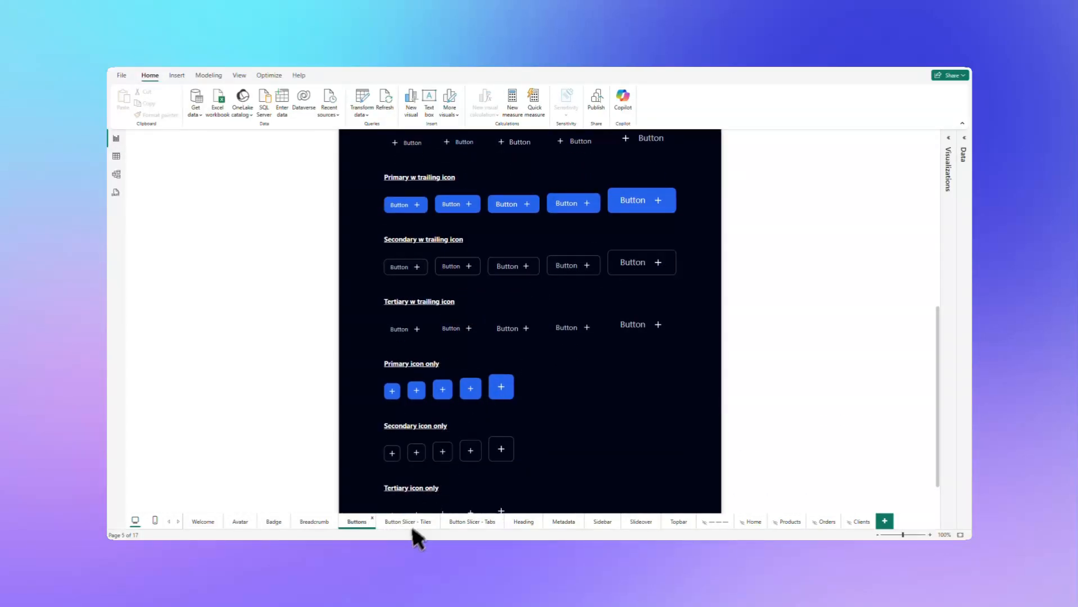
left_click(407, 521)
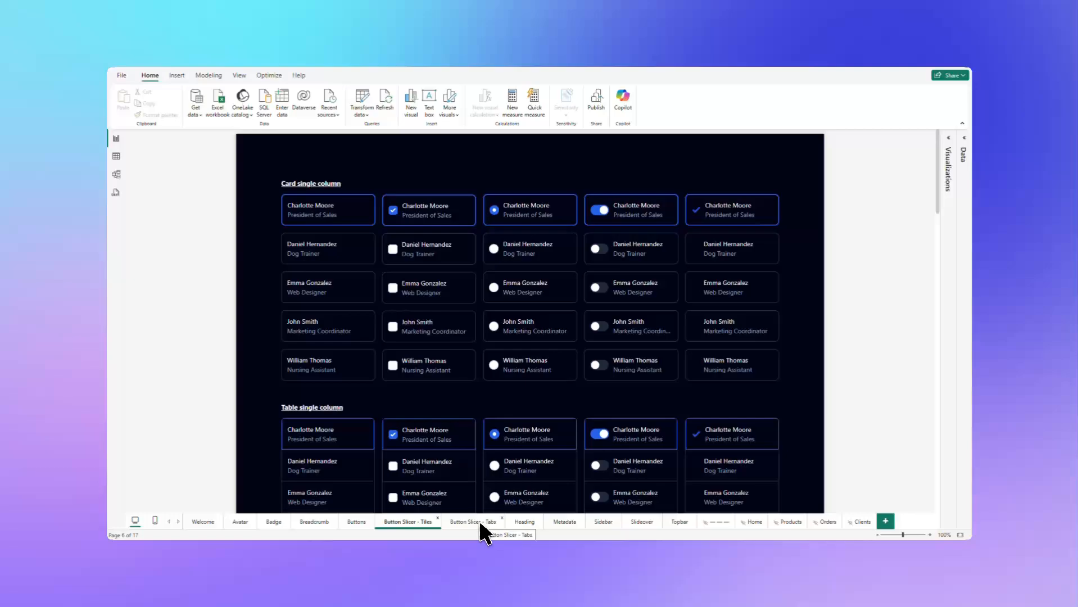
scroll("down", 3)
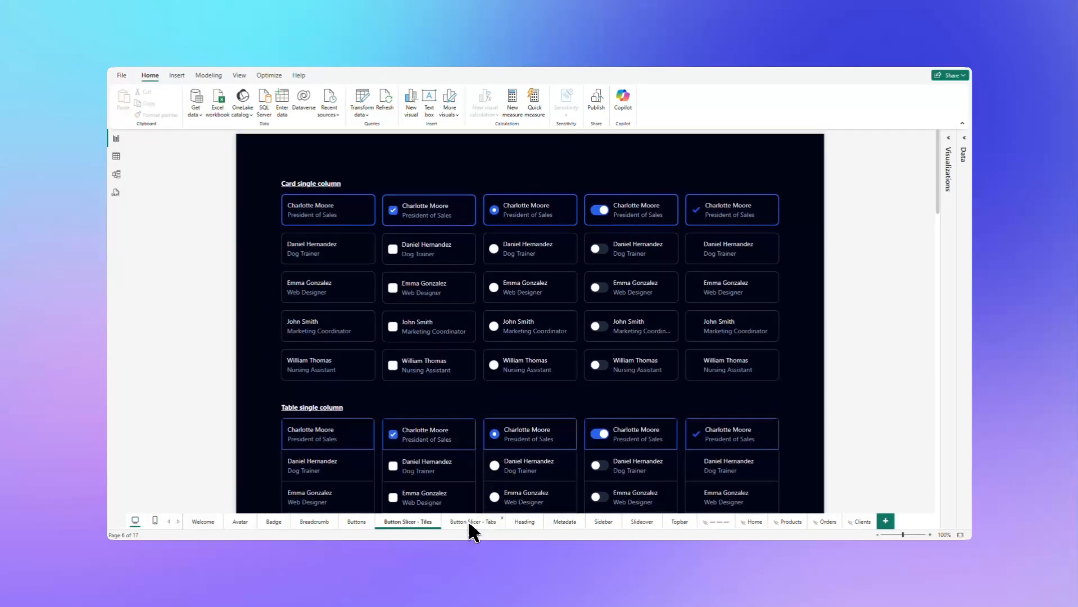
View the Button Slicer - Tabs, Metadata and Topbar pages, then Welcome
left_click(473, 521)
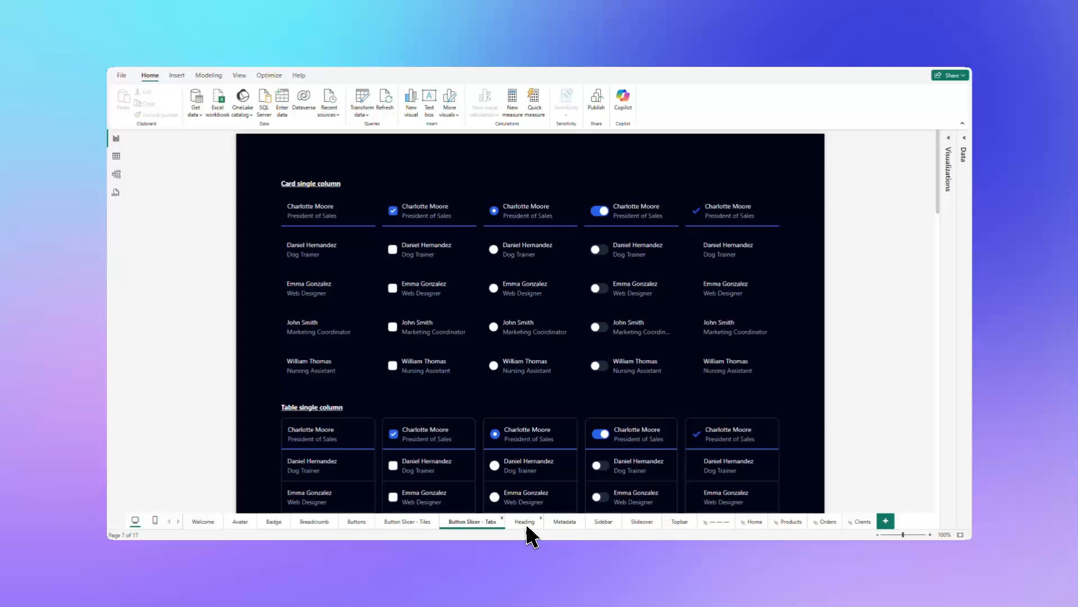
mouse_move(569, 537)
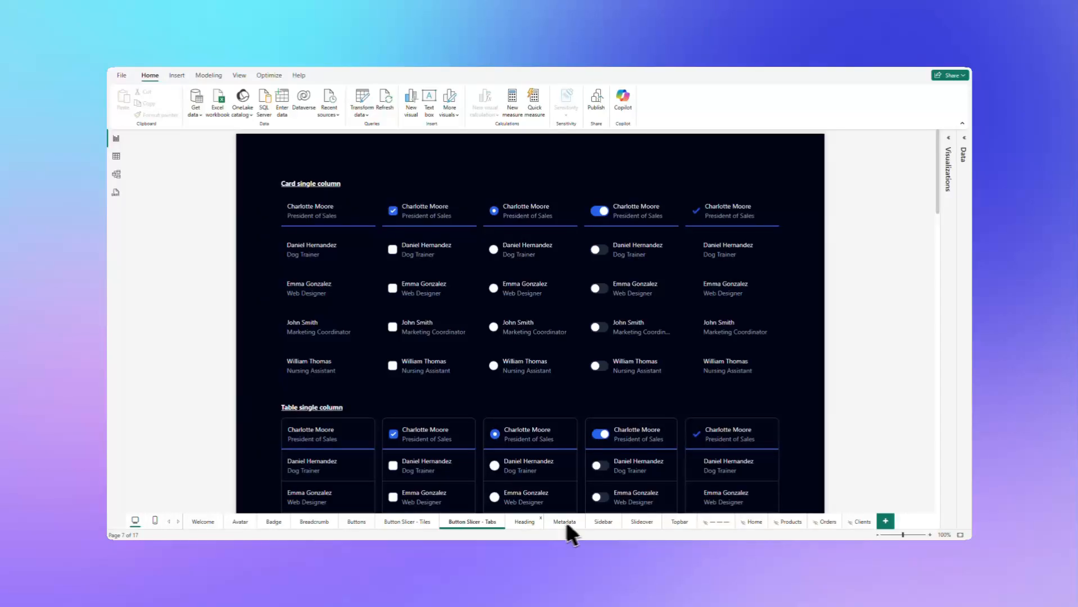
left_click(523, 521)
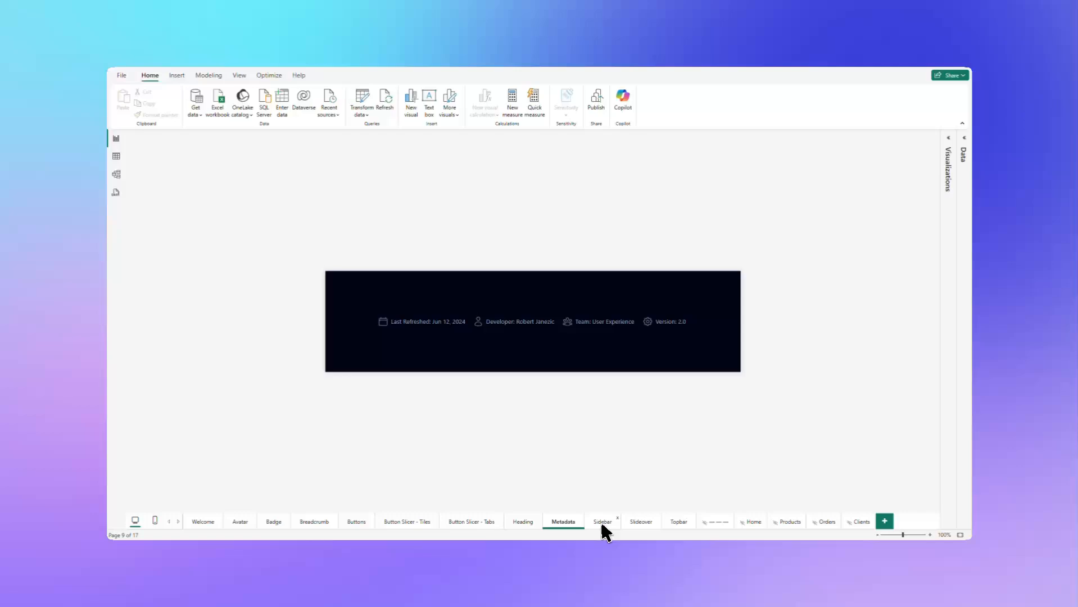
mouse_move(641, 529)
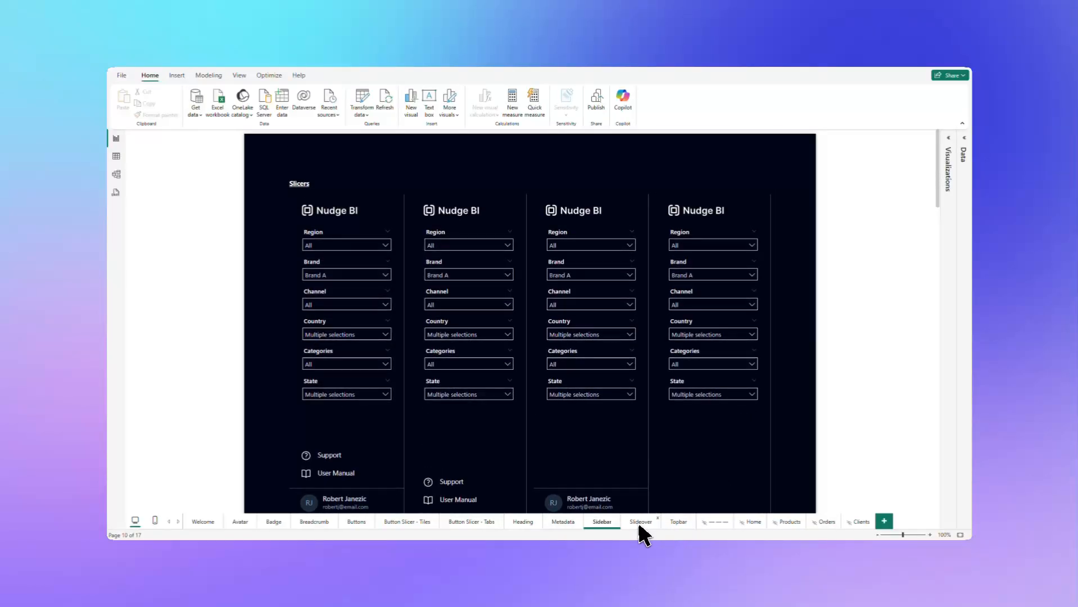
left_click(678, 522)
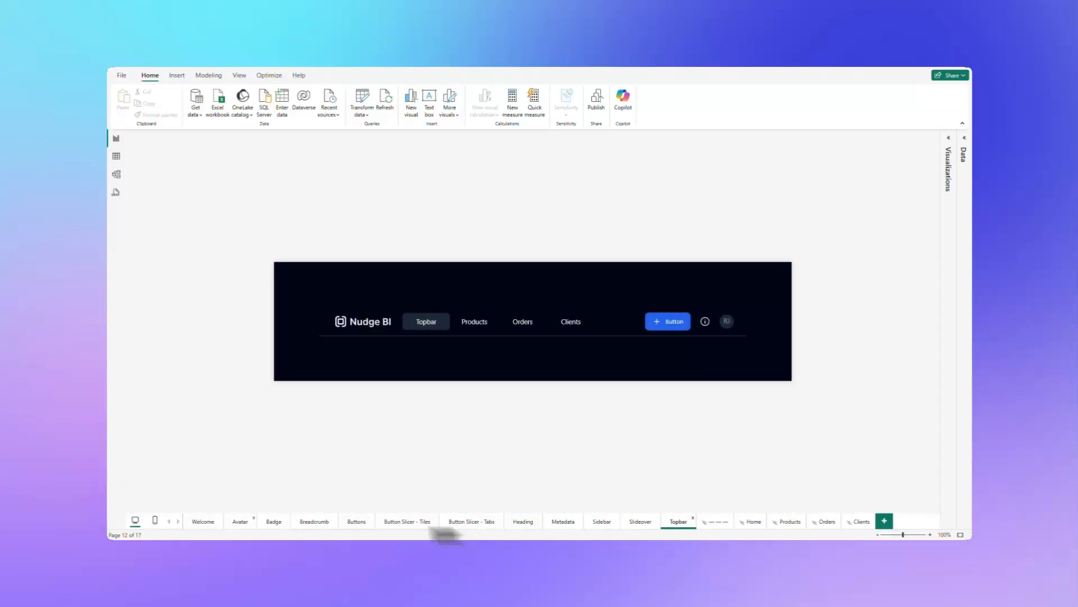
left_click(203, 521)
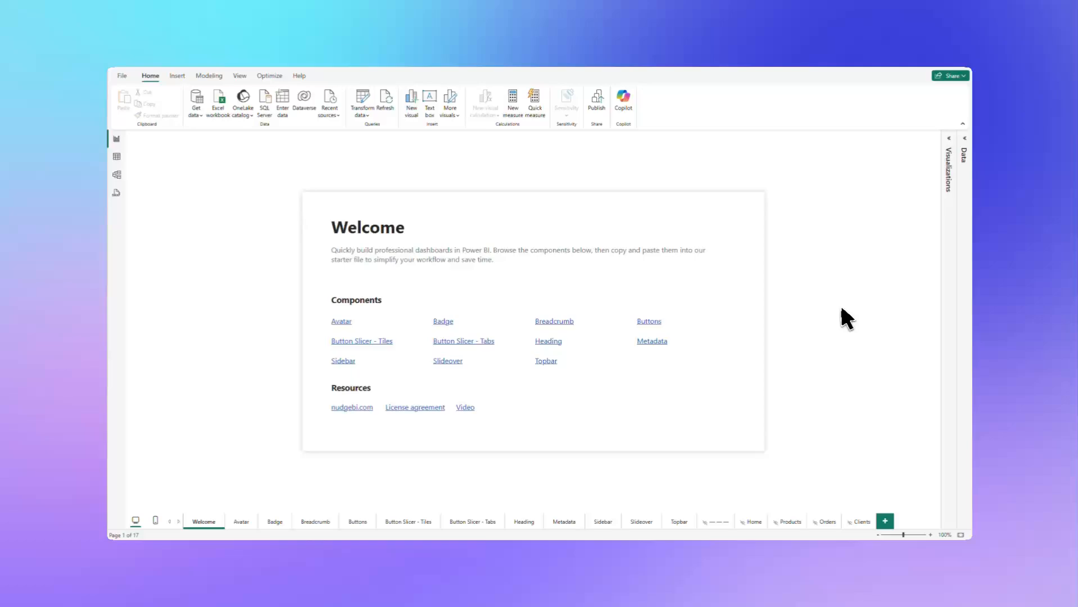
mouse_move(837, 325)
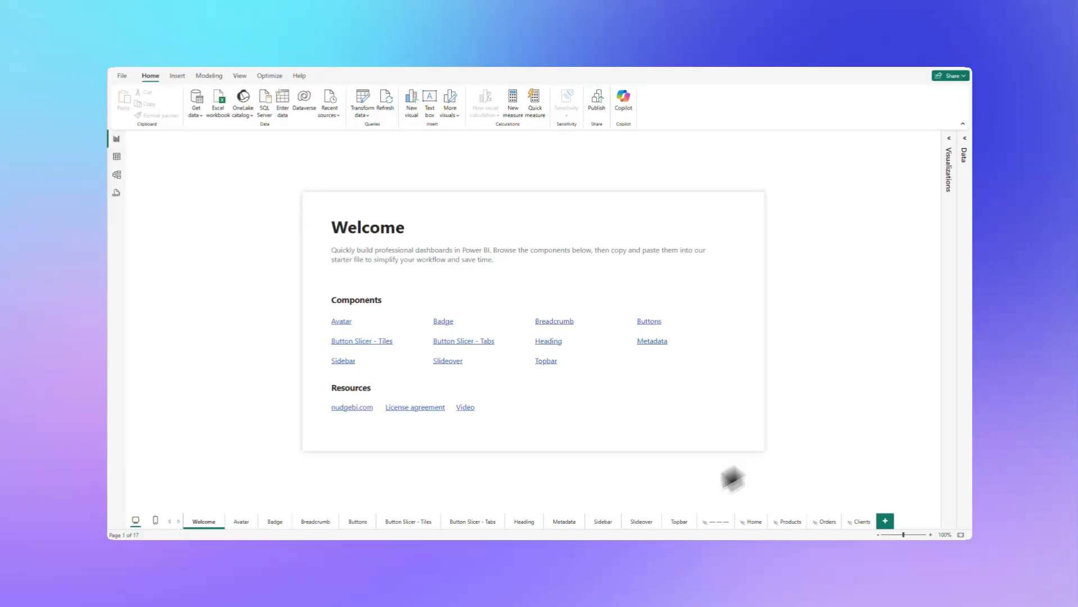
mouse_move(605, 534)
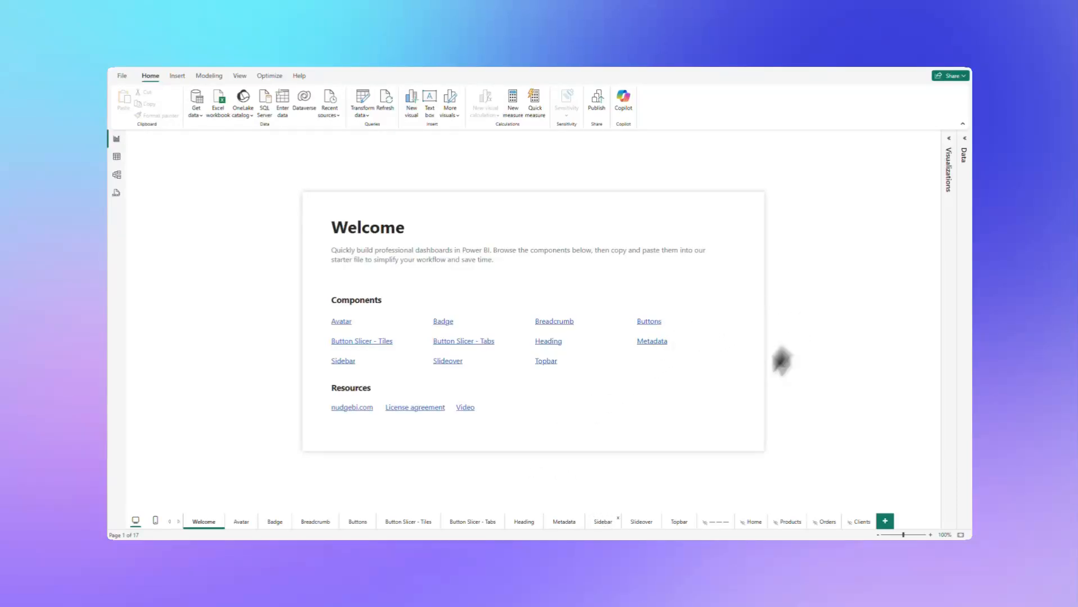
left_click(602, 521)
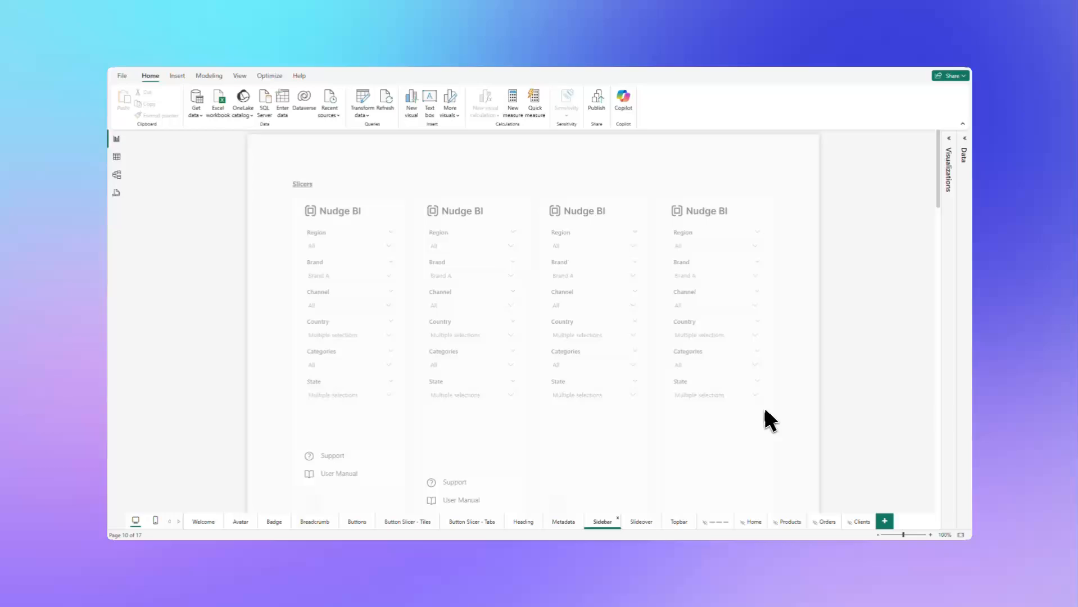
Return to the component library's Sidebar page after pasting the sidebar
scroll("down", 3)
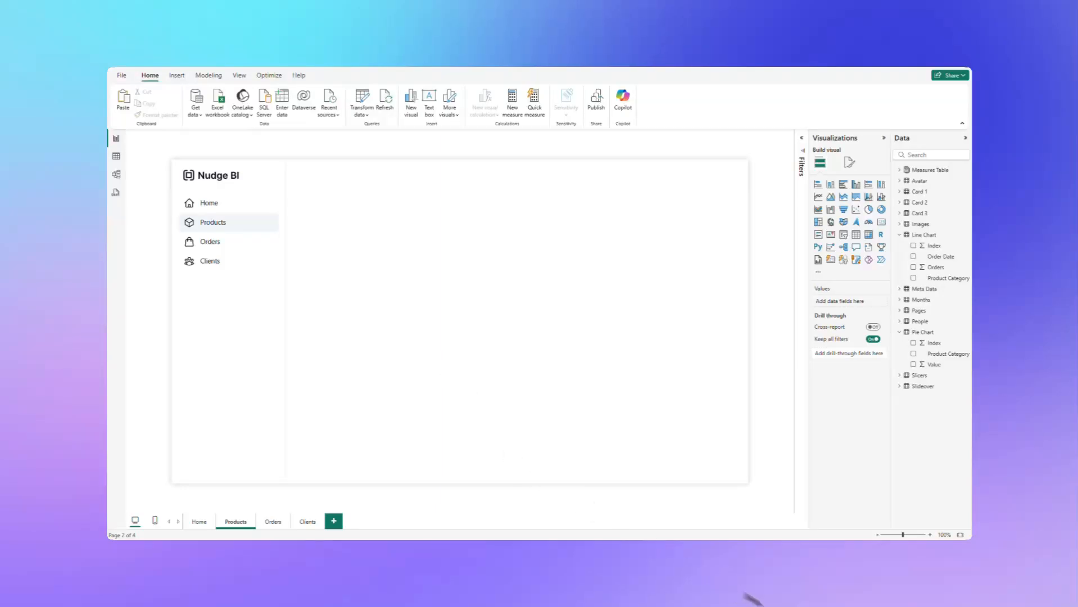
left_click(602, 521)
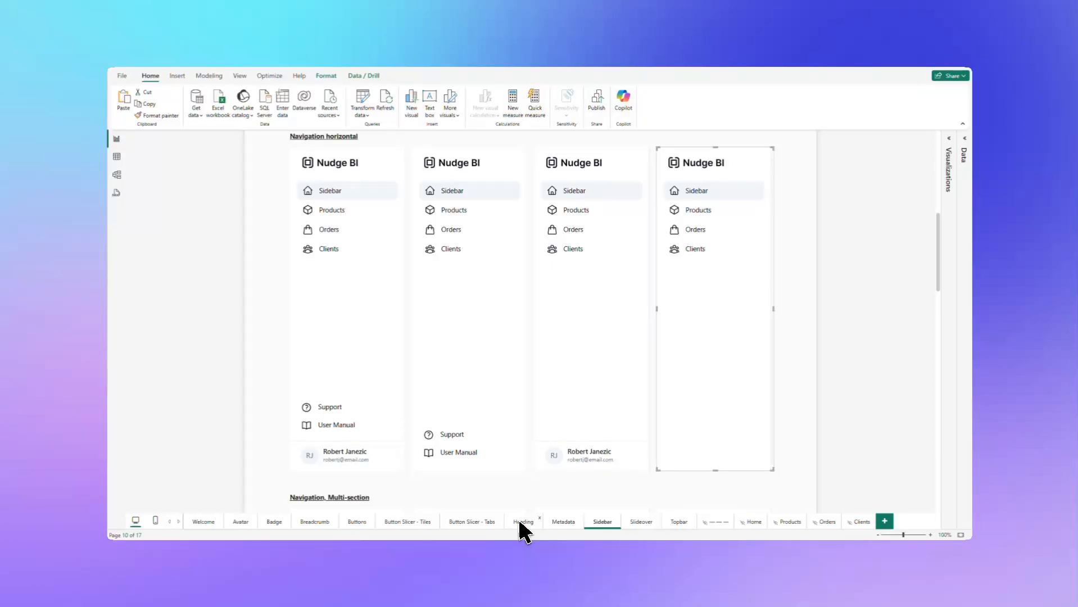
Select the Breadcrumb, Subtitle heading on the light Heading component page
left_click(523, 522)
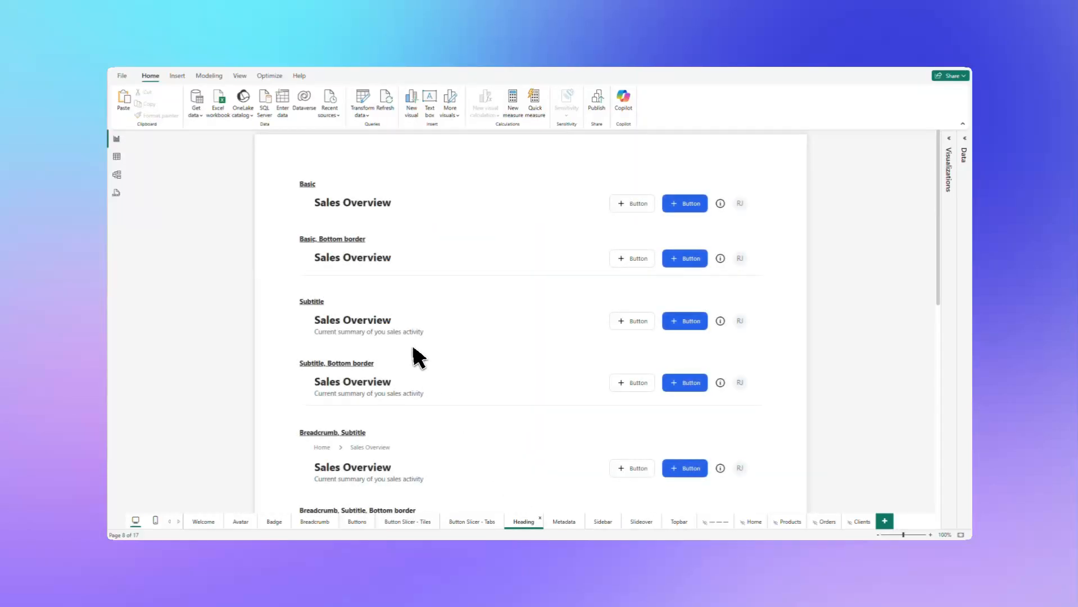
scroll("down", 3)
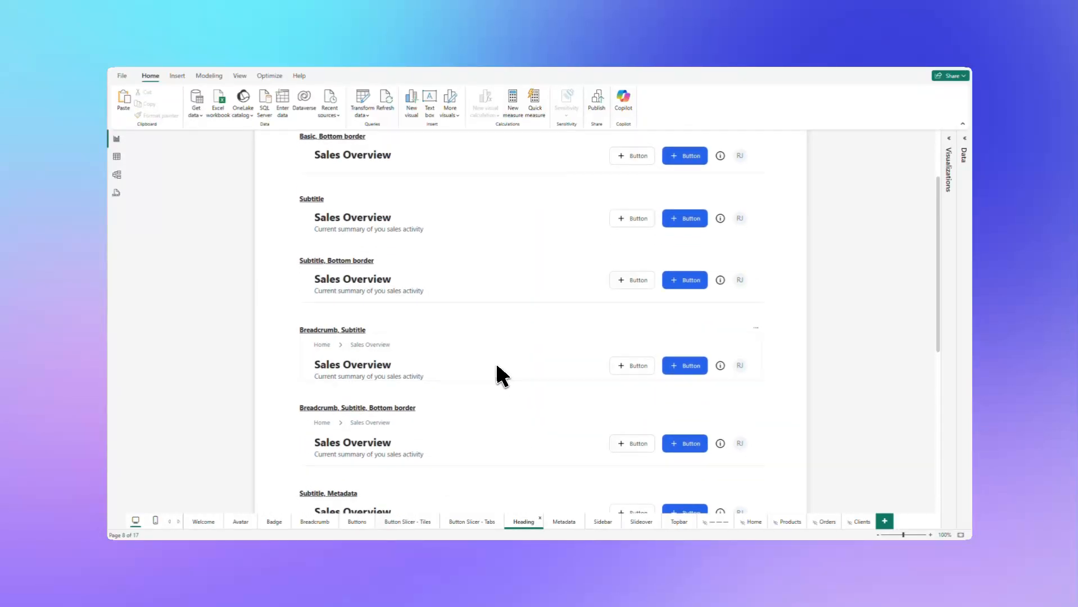
mouse_move(469, 374)
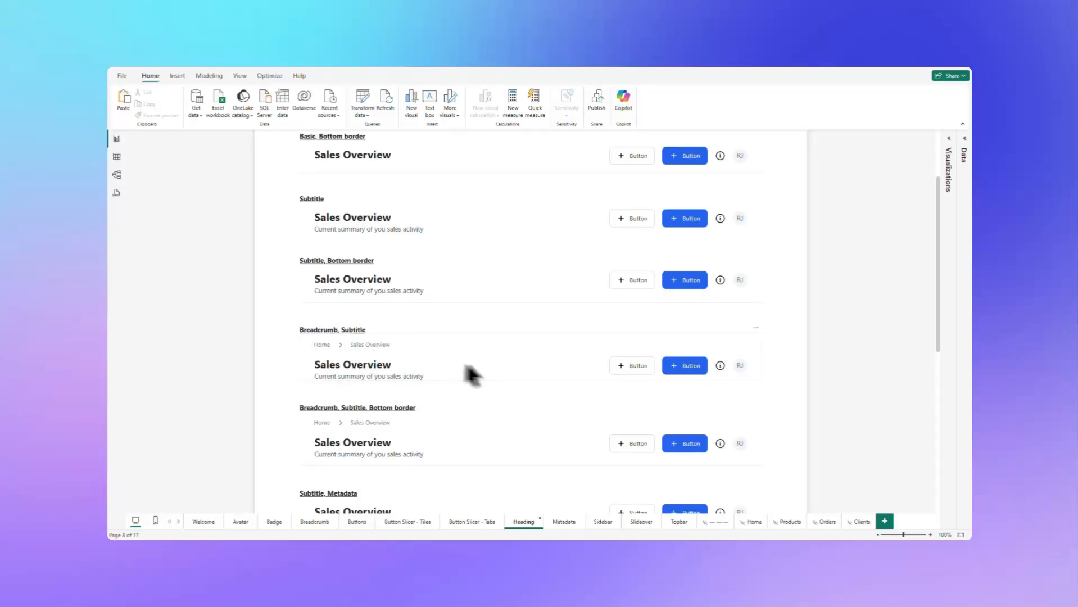
mouse_move(385, 380)
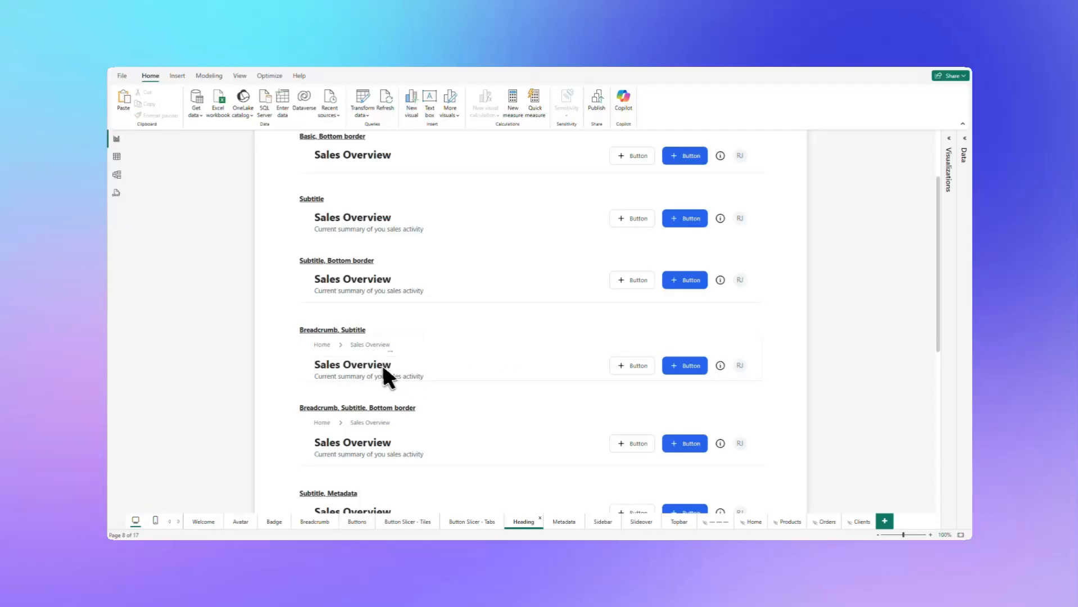
left_click(386, 377)
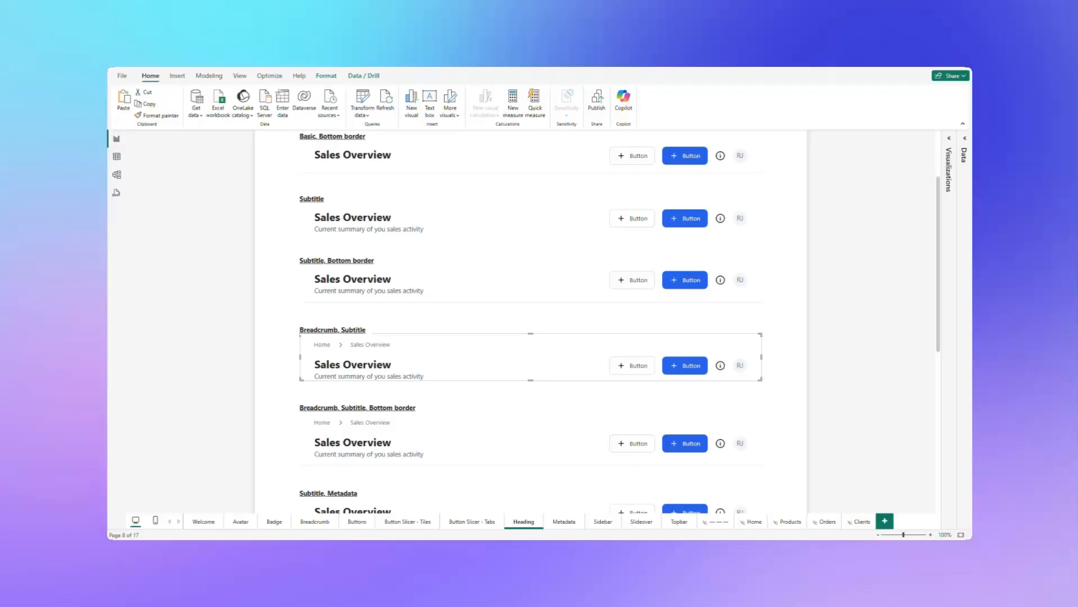
Paste the heading into the starter report and remove its buttons, keeping the avatar
left_click(235, 521)
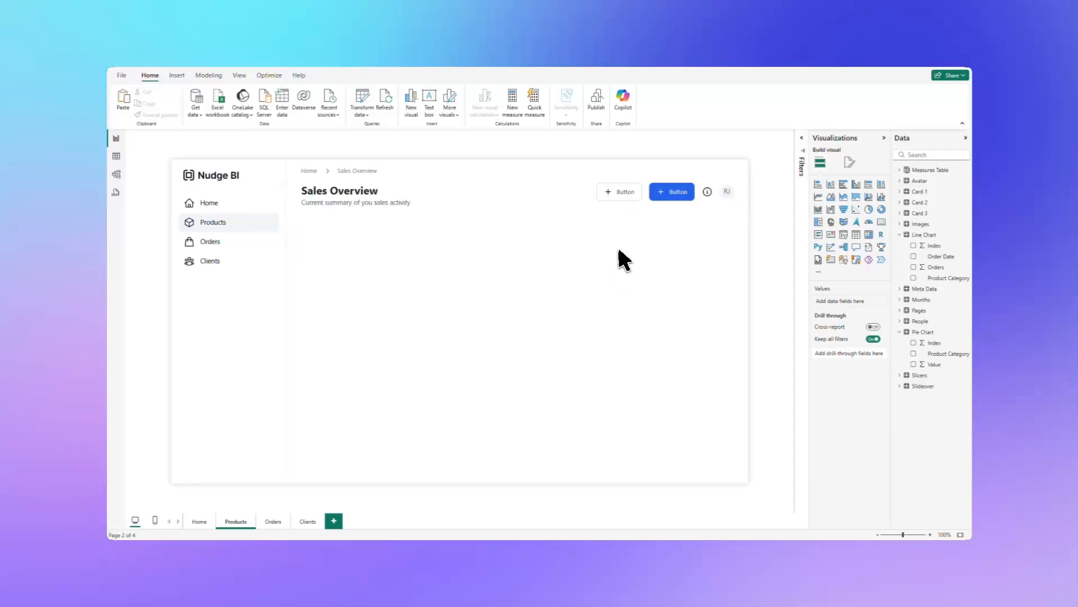
left_click(618, 192)
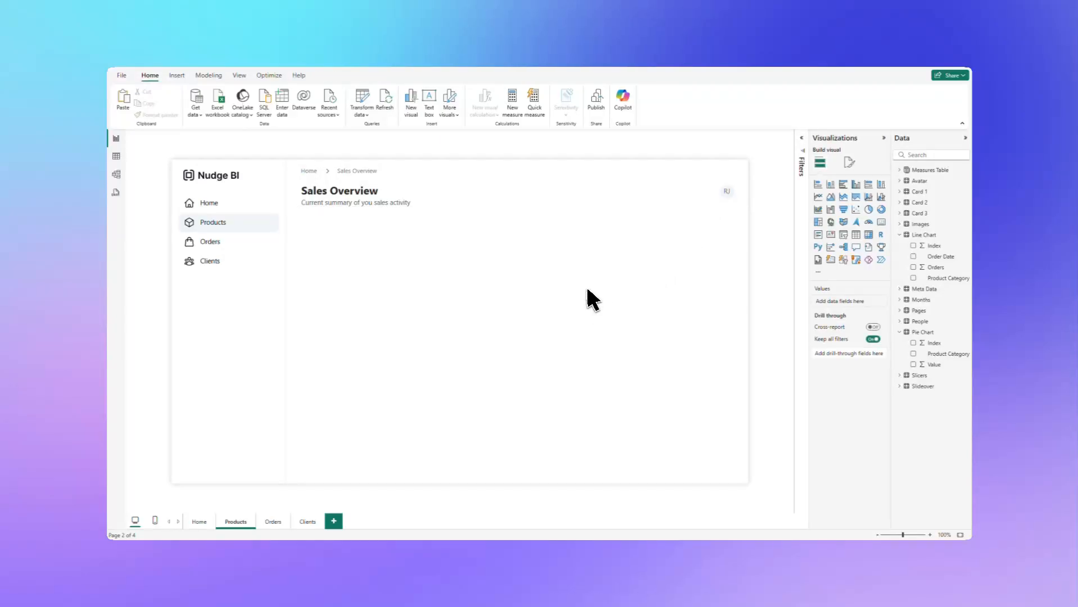
mouse_move(560, 320)
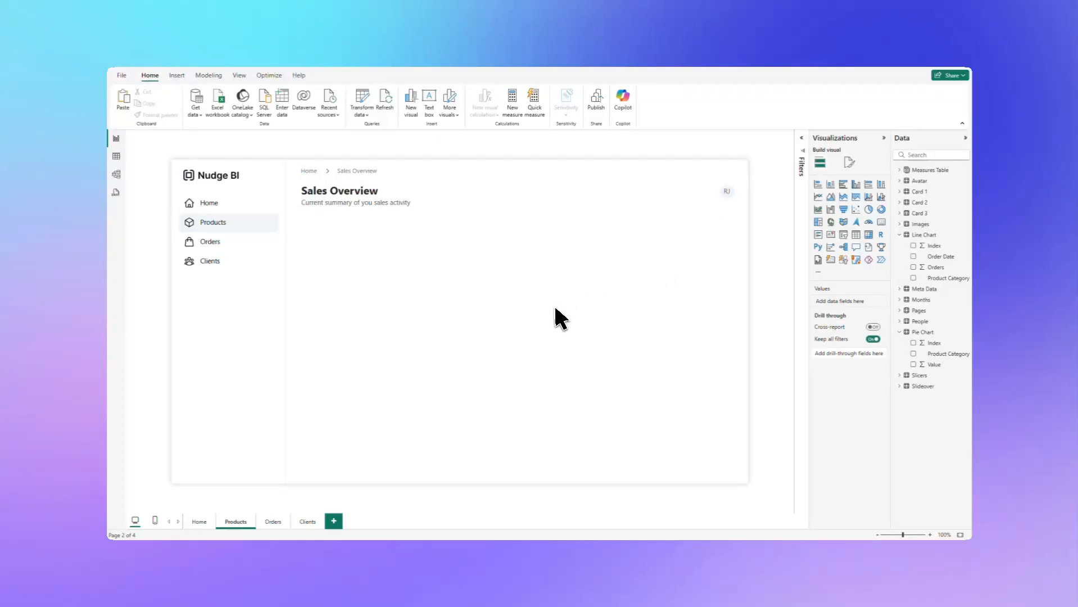